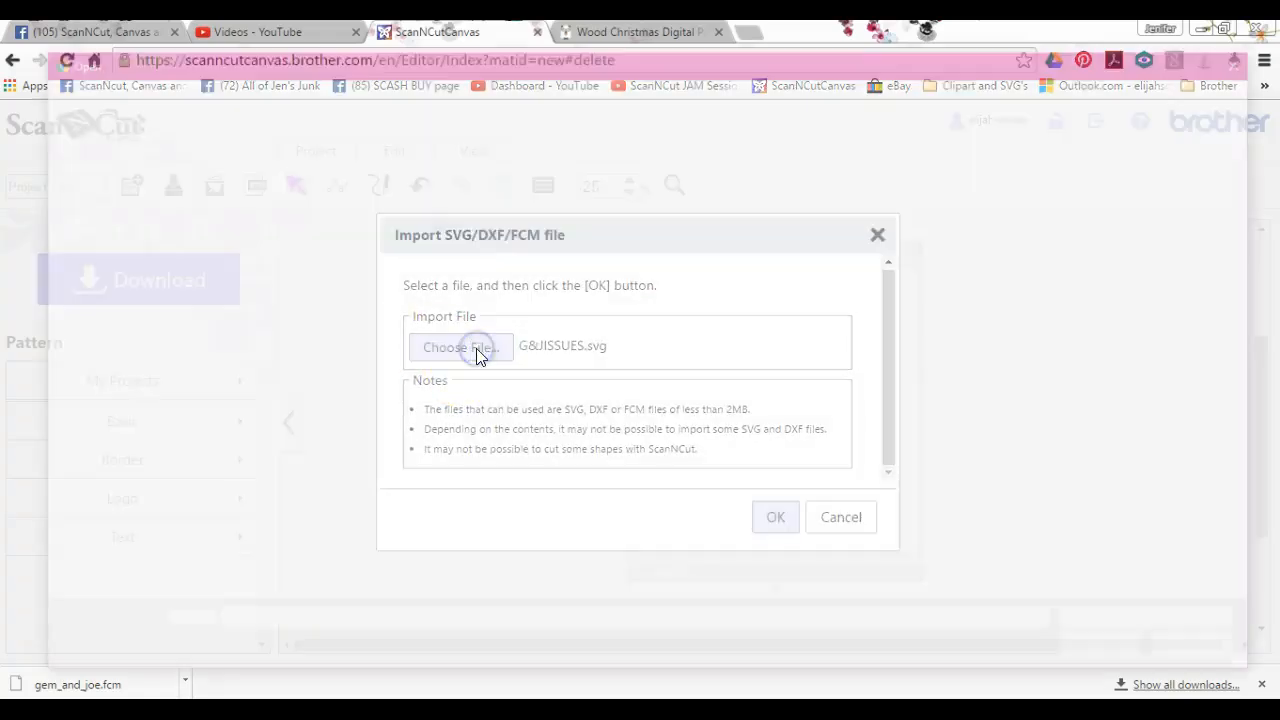
Step: Import gem_and_joe.fcm so the Gemma & Joe lettering lands on the mat
{"action": "left_click", "coordinate": [459, 346]}
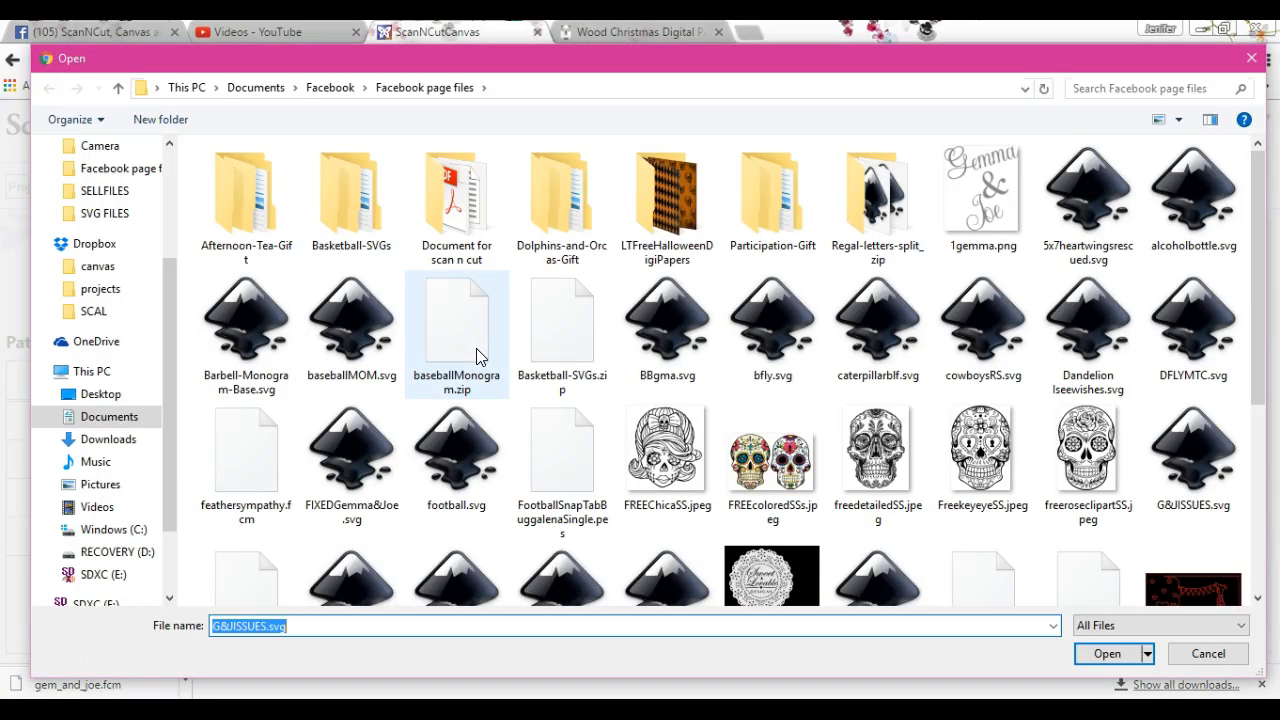
{"action": "scroll", "scroll_direction": "down", "scroll_amount": 3}
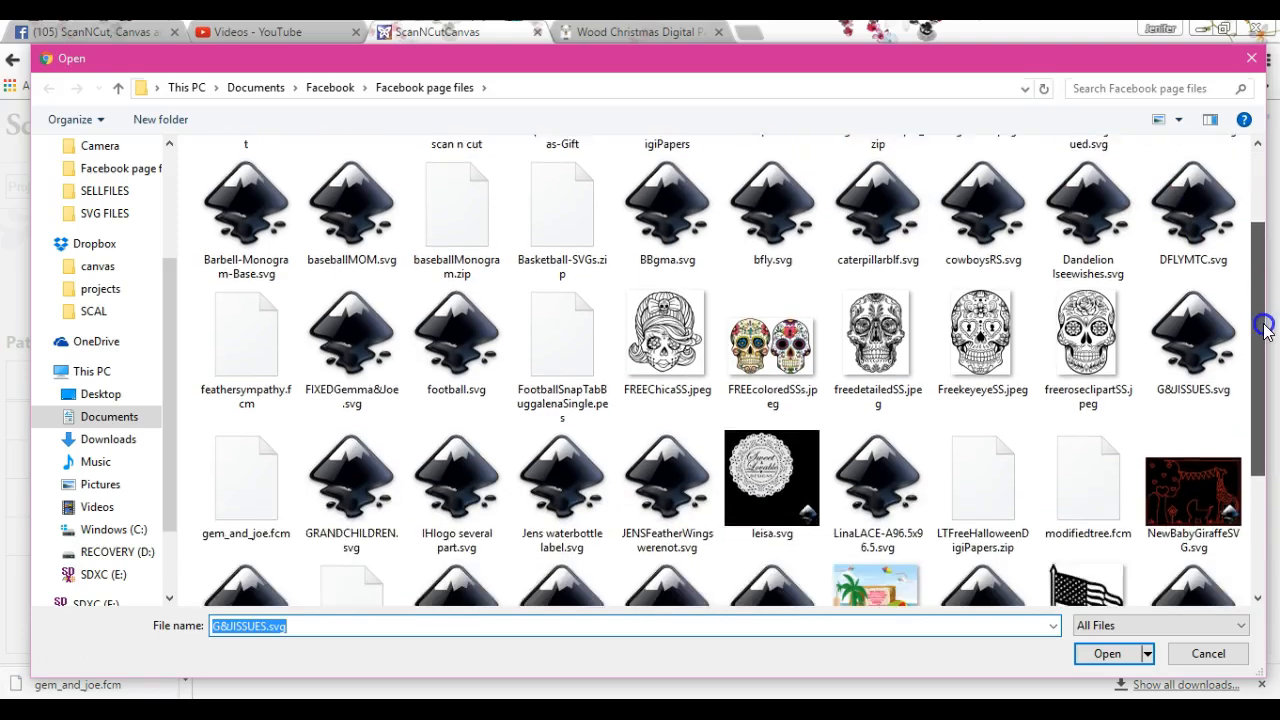
{"action": "left_click", "coordinate": [1107, 653]}
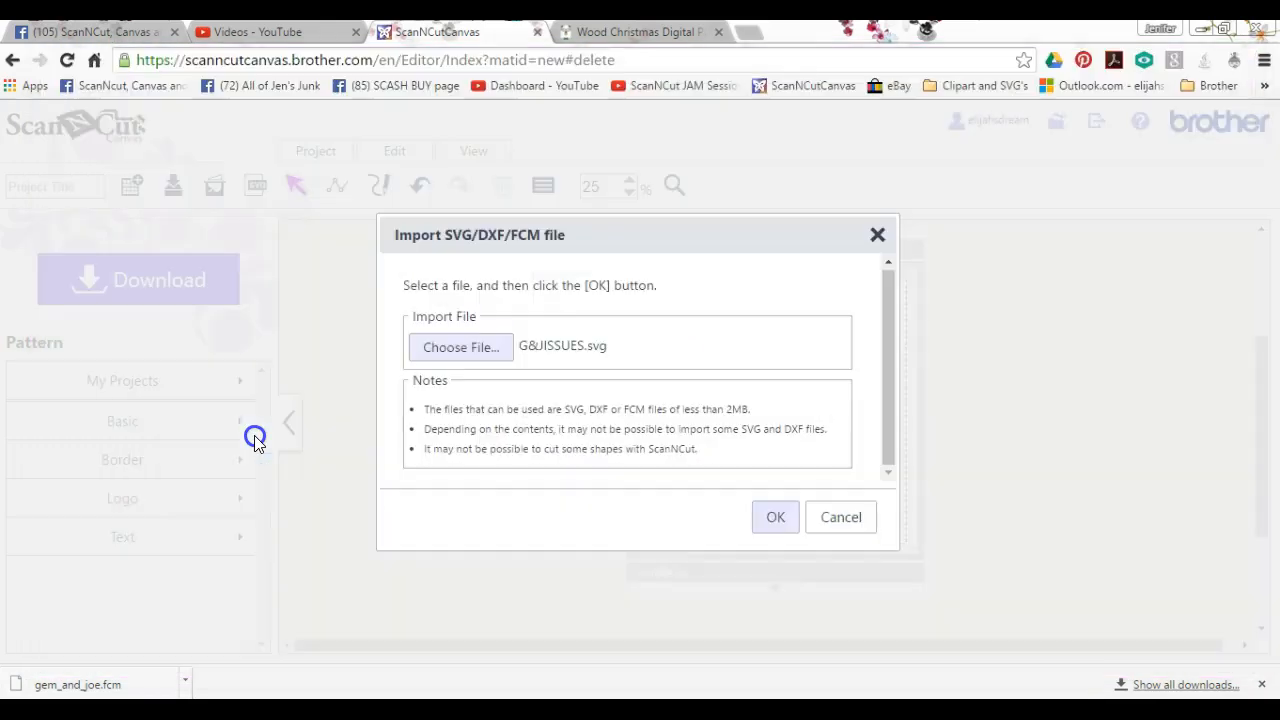
{"action": "left_click", "coordinate": [775, 517]}
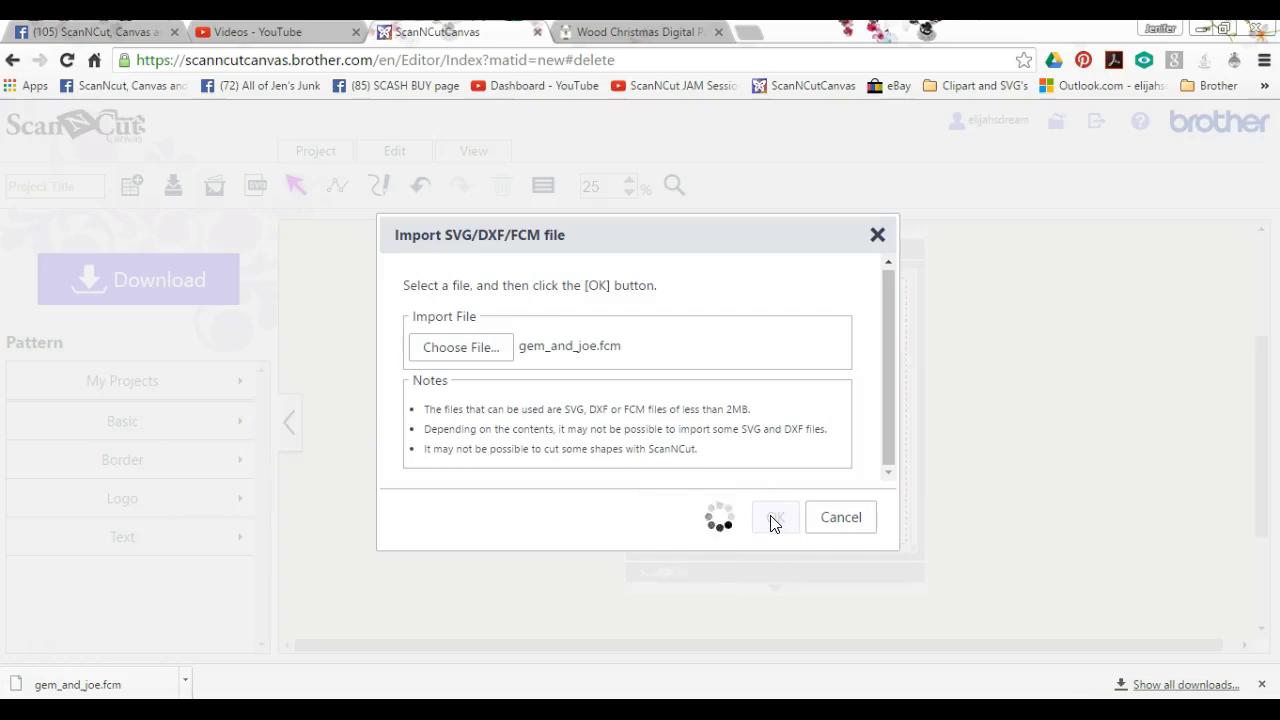
{"action": "left_click", "coordinate": [775, 517]}
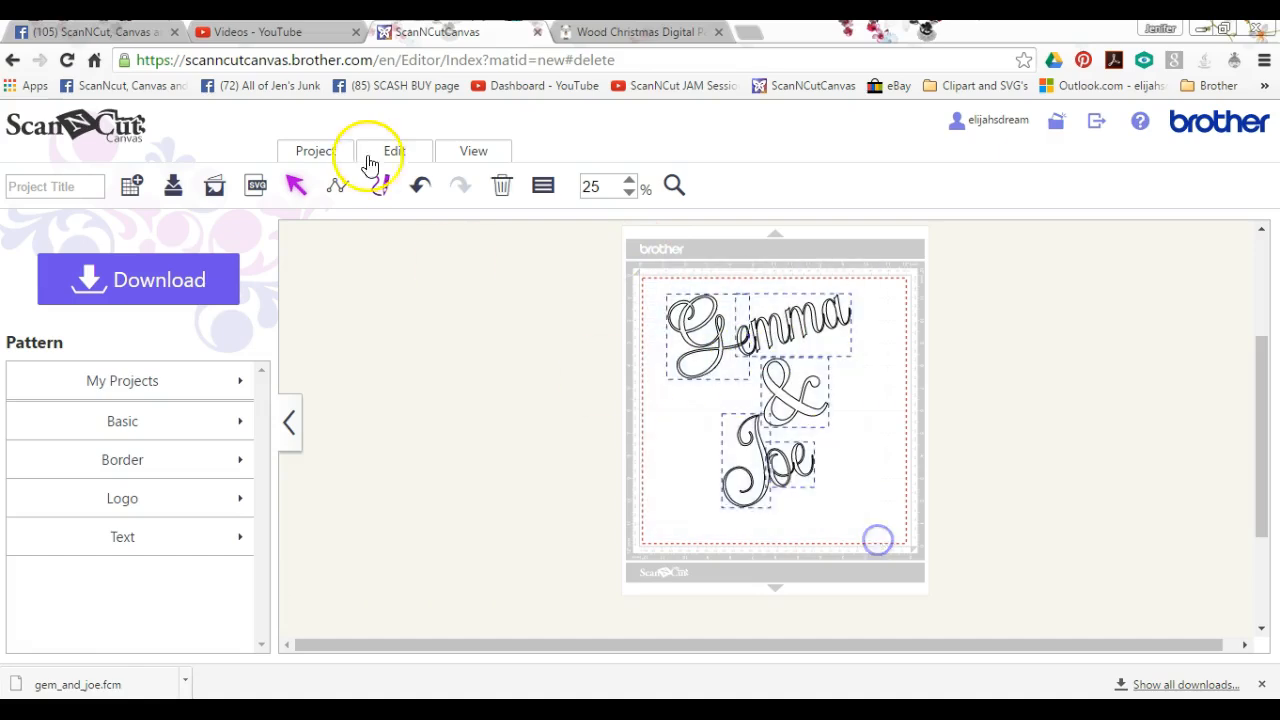
{"action": "left_click", "coordinate": [394, 151]}
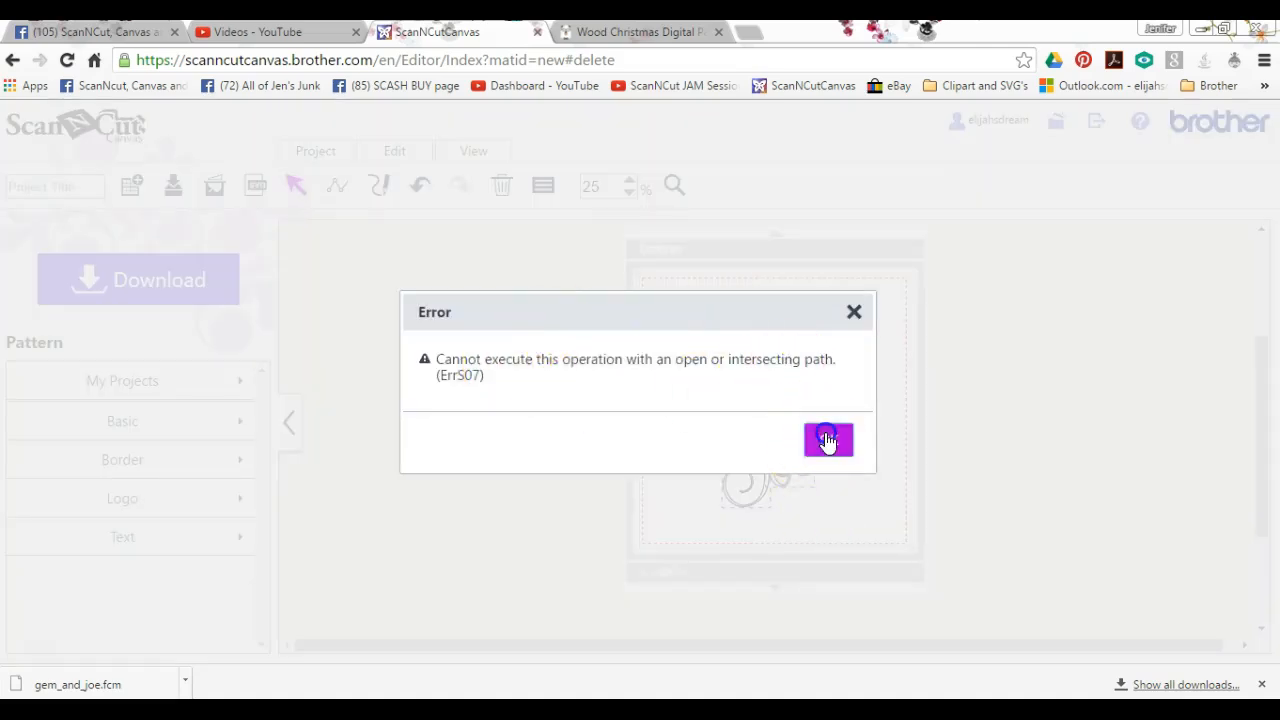
{"action": "left_click", "coordinate": [827, 440]}
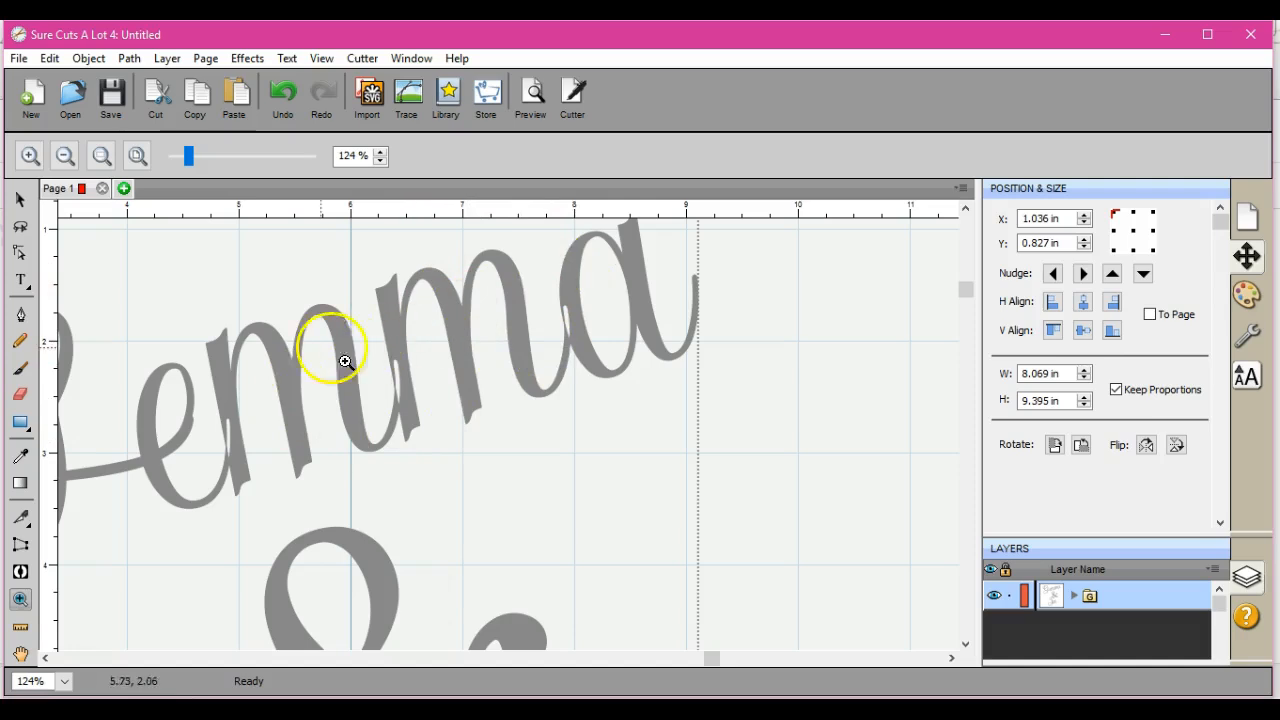
{"action": "mouse_move", "coordinate": [813, 312]}
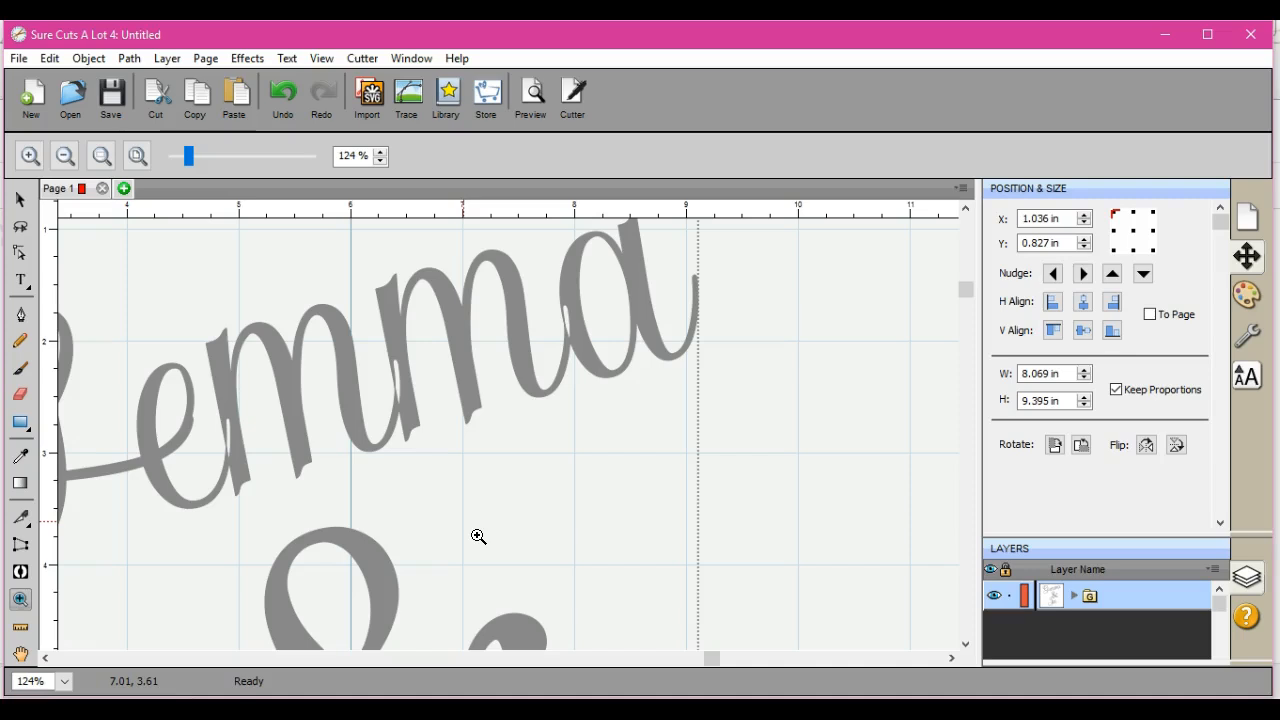
{"action": "mouse_move", "coordinate": [476, 537]}
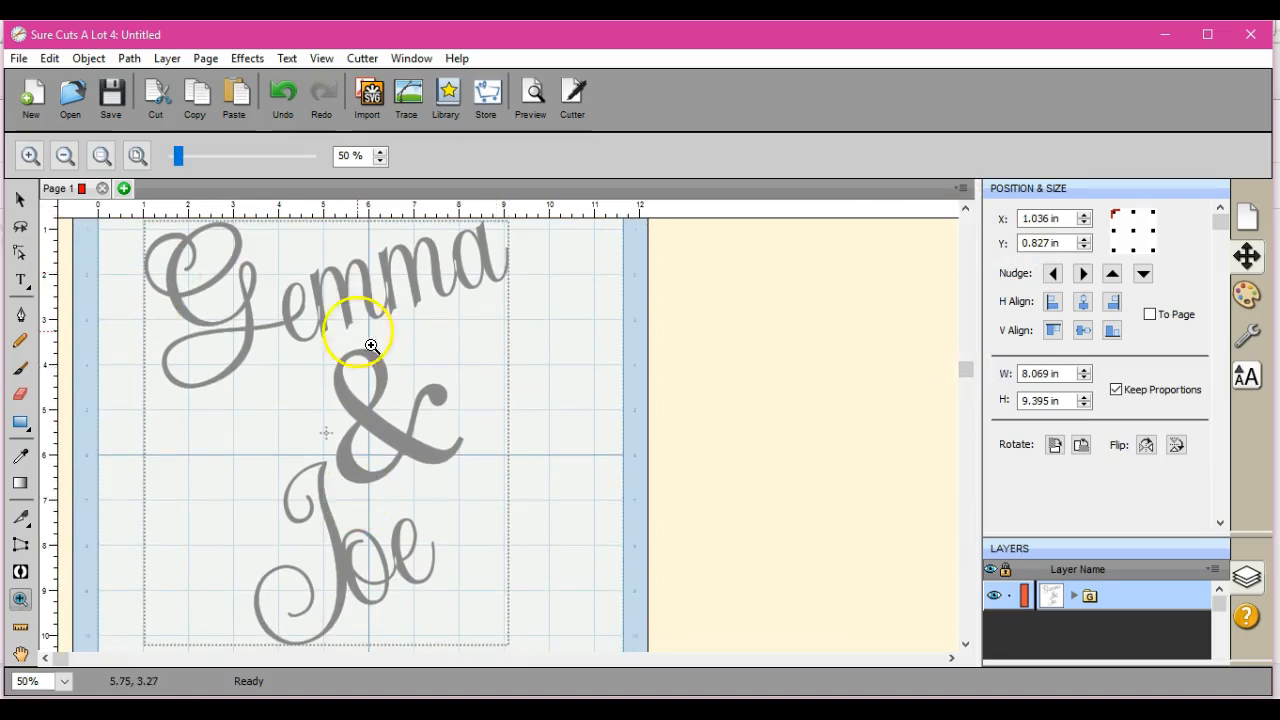
{"action": "mouse_move", "coordinate": [443, 475]}
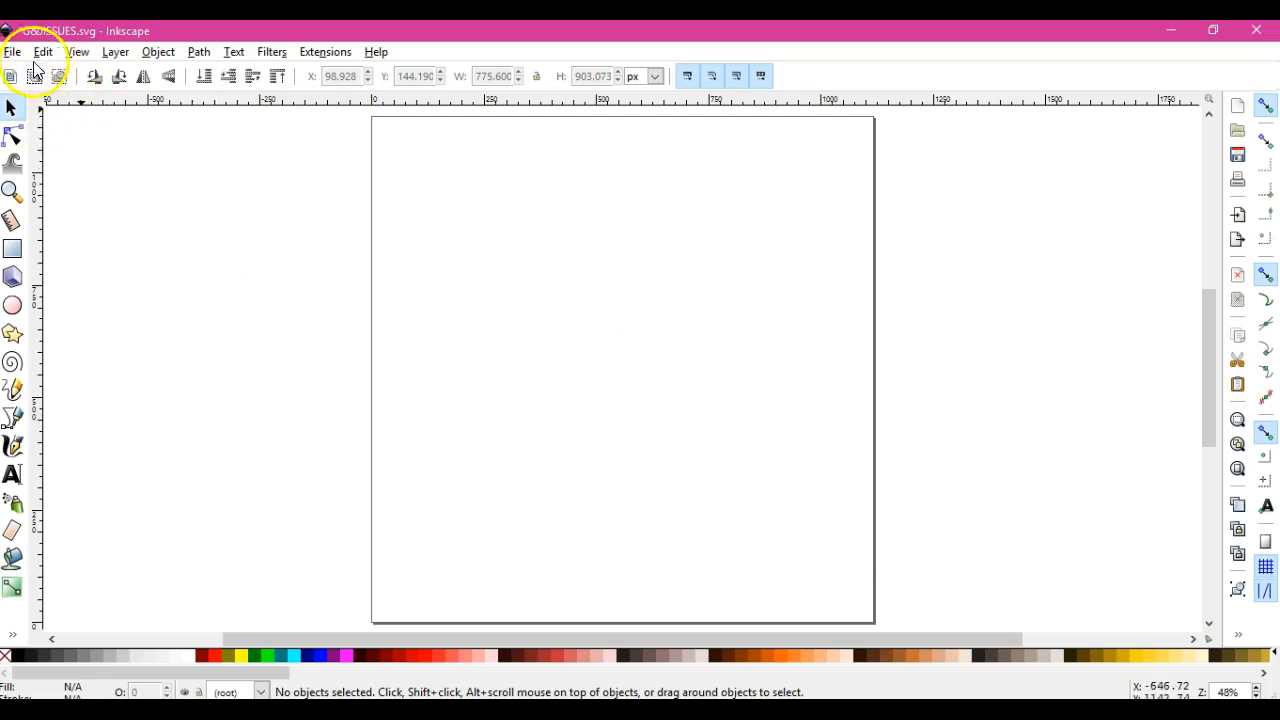
Step: Open G&JISSUES.svg from the Facebook page files folder onto the Inkscape page
{"action": "left_click", "coordinate": [13, 51]}
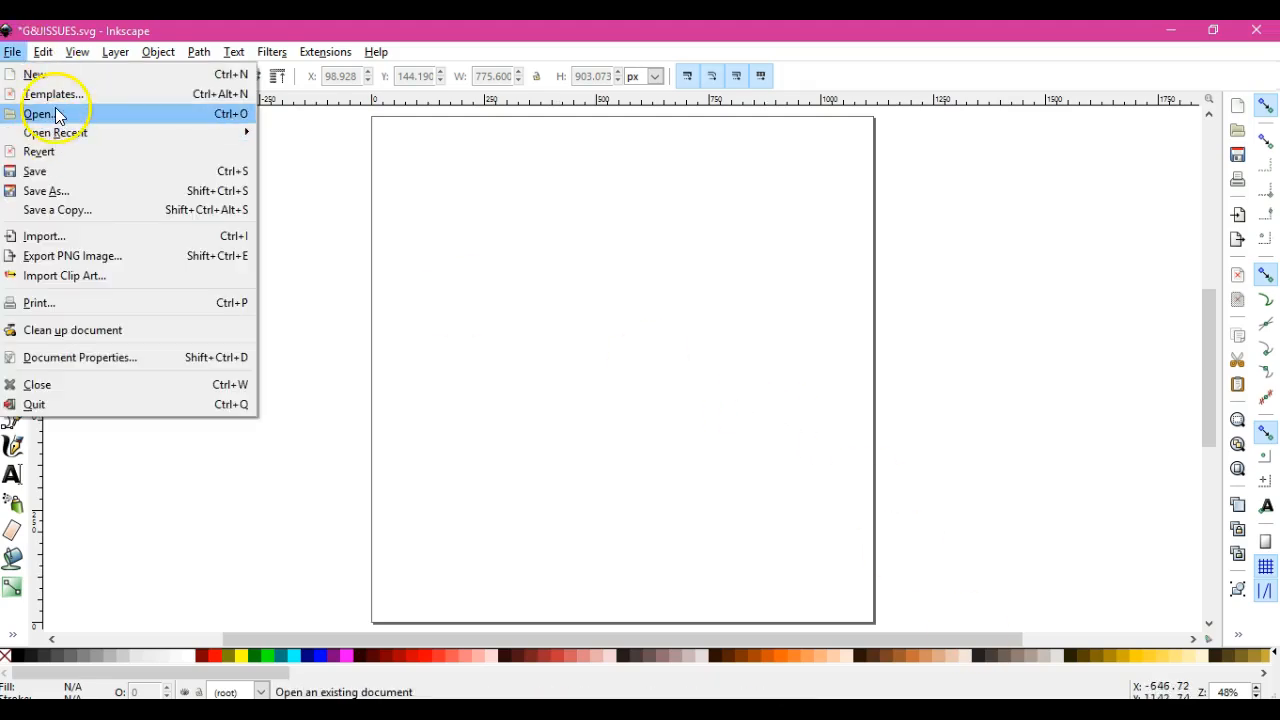
{"action": "left_click", "coordinate": [39, 113]}
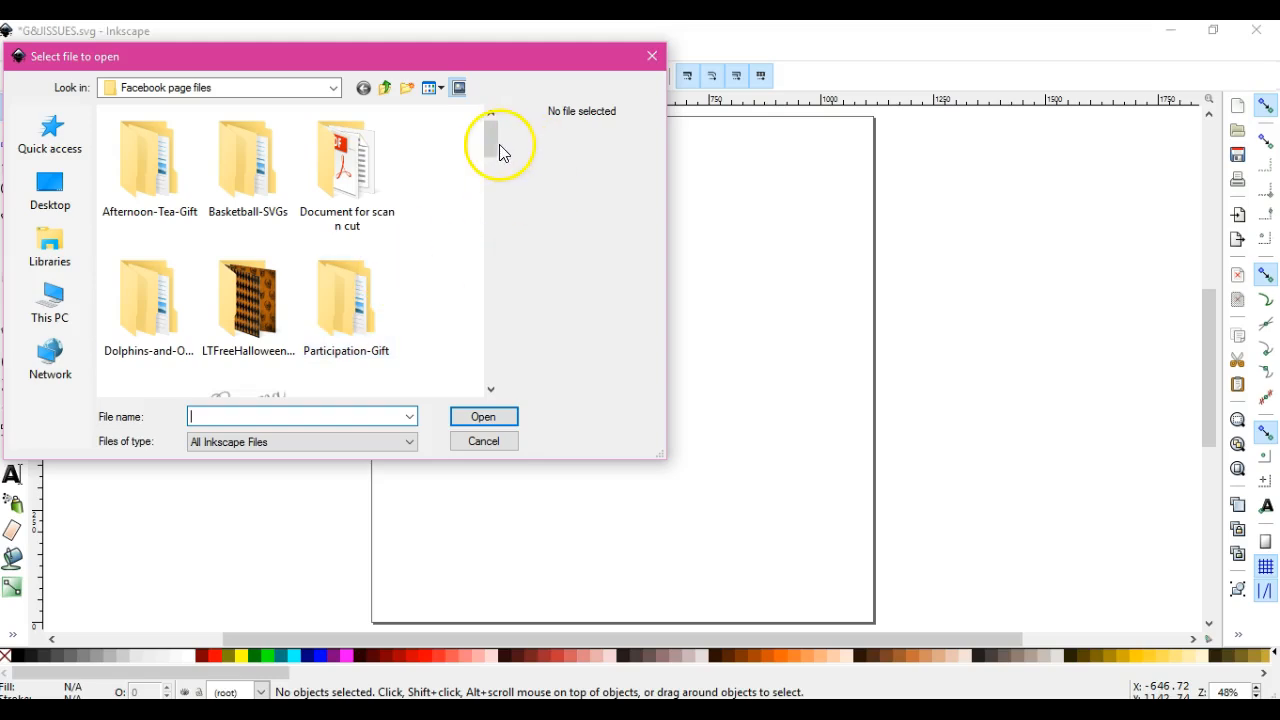
{"action": "scroll", "scroll_direction": "down", "scroll_amount": 3}
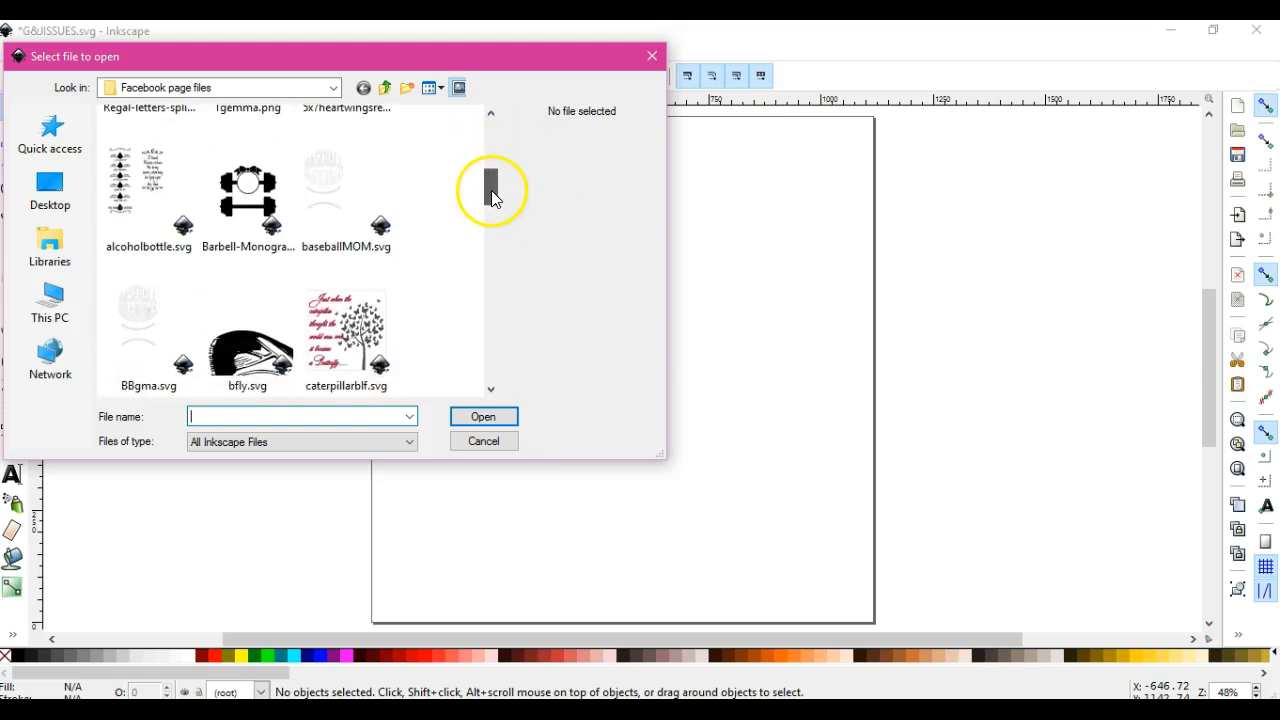
{"action": "scroll", "scroll_direction": "down", "scroll_amount": 3}
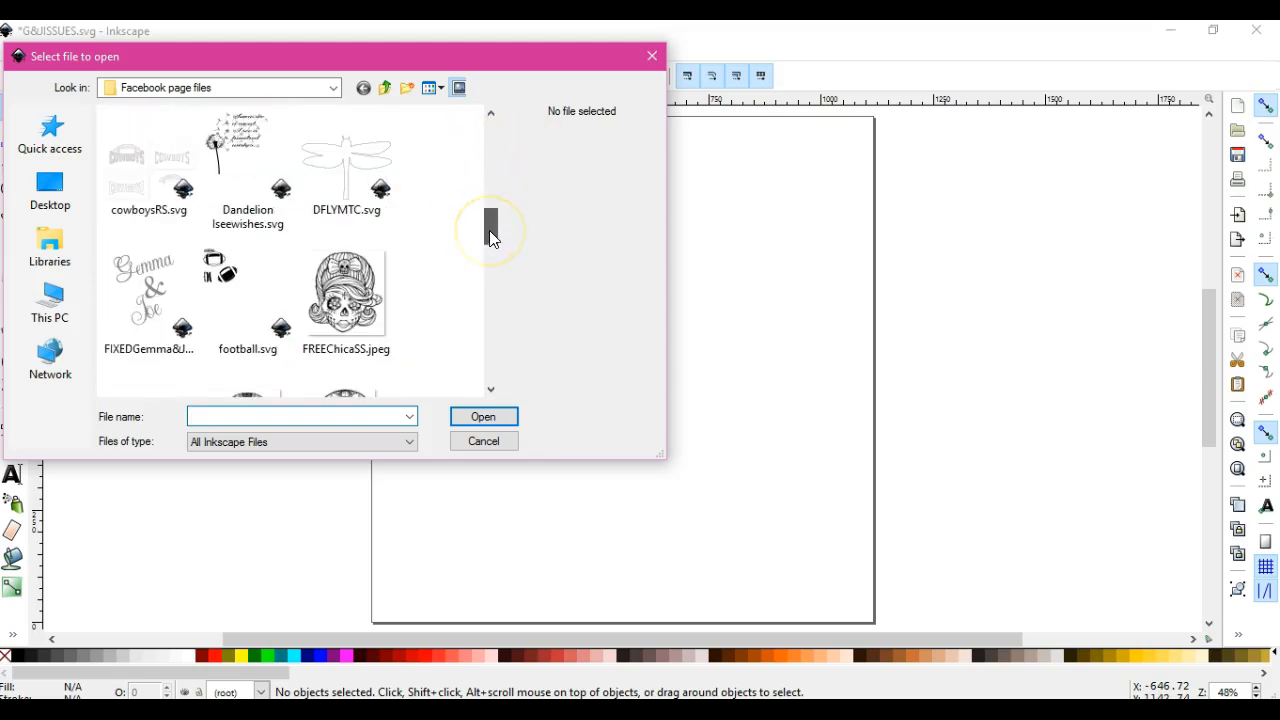
{"action": "scroll", "scroll_direction": "down", "scroll_amount": 3}
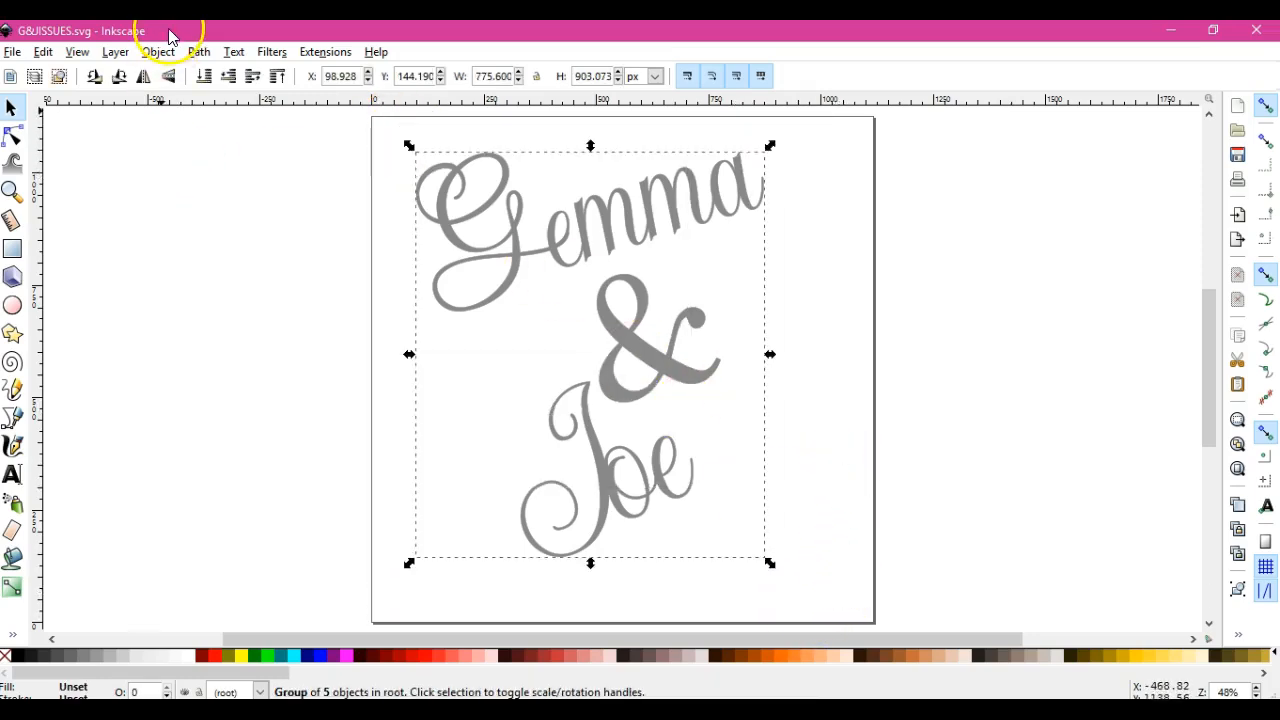
Step: Attempt Object to Path, then resave the design over the existing G&JISSUES.svg
{"action": "left_click", "coordinate": [198, 51]}
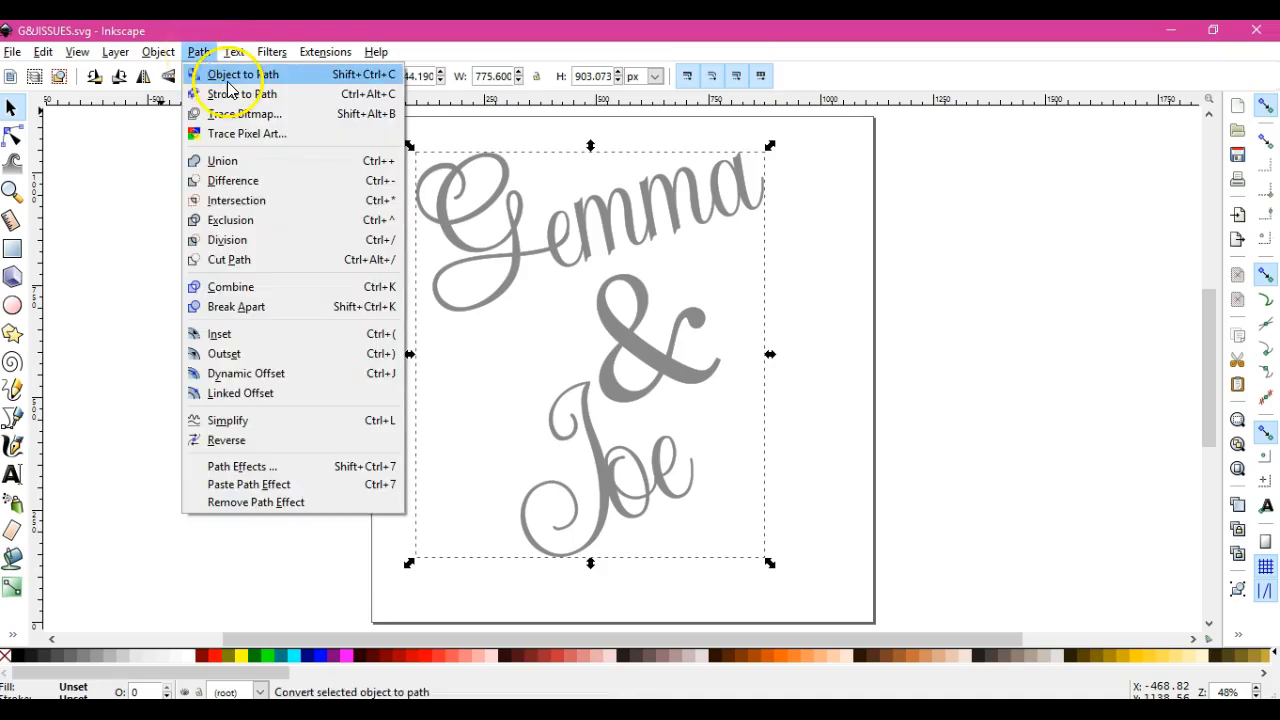
{"action": "left_click", "coordinate": [13, 51]}
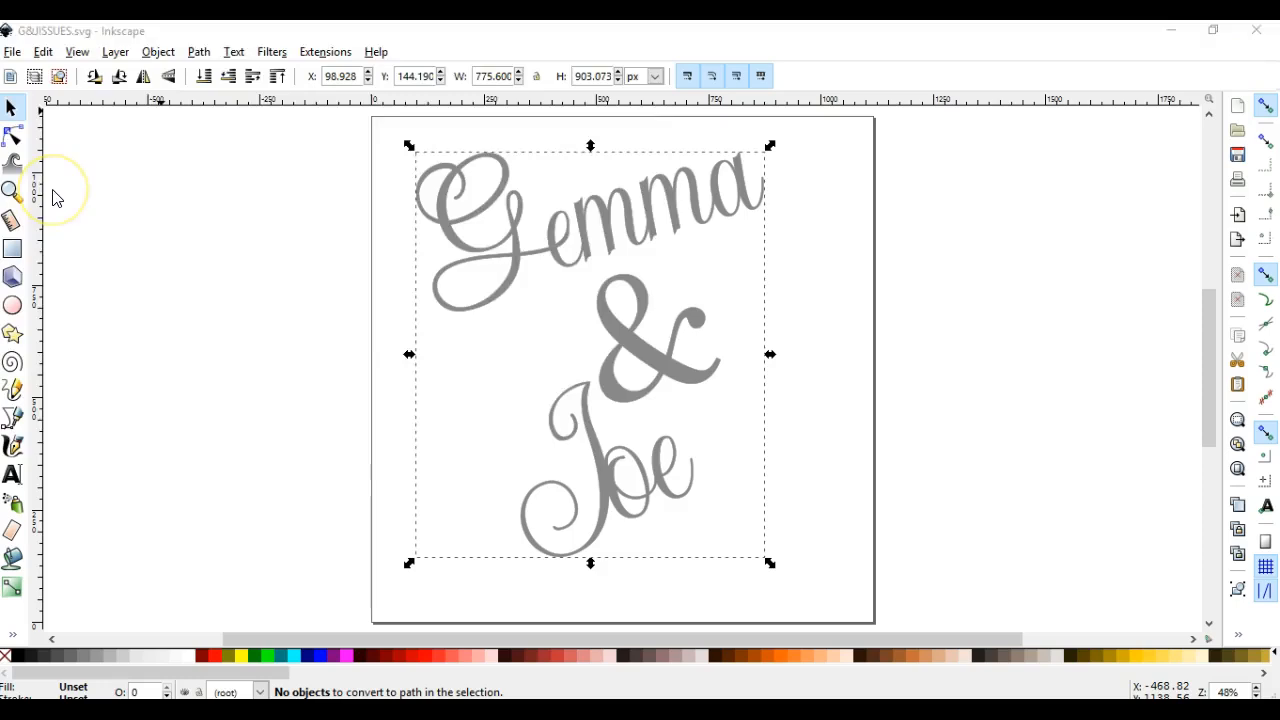
{"action": "key", "text": "ctrl+shift+s"}
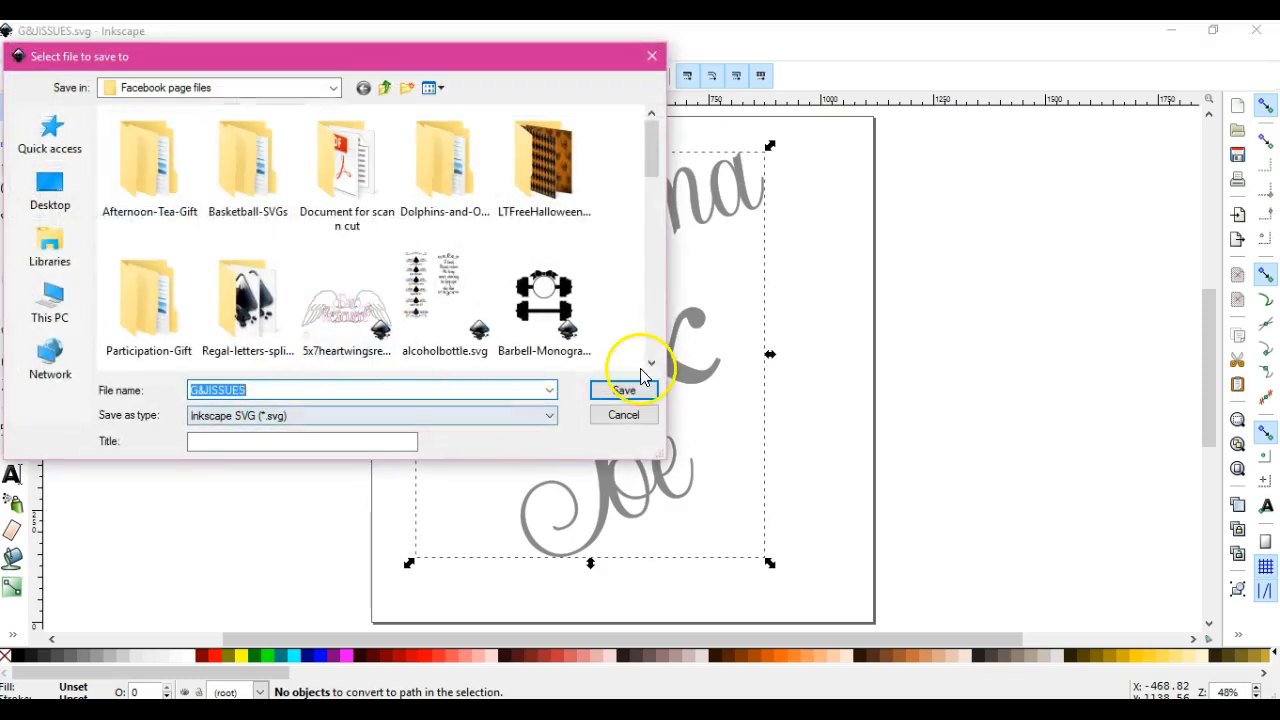
{"action": "left_click", "coordinate": [623, 390]}
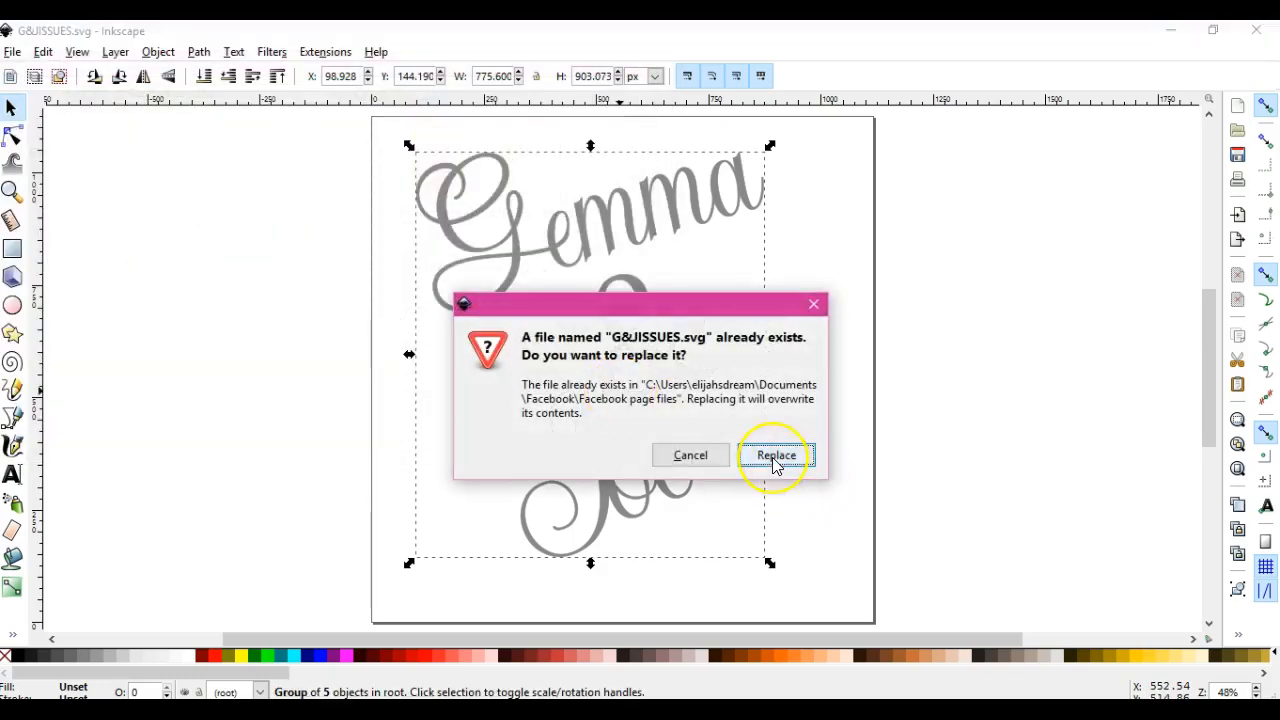
{"action": "left_click", "coordinate": [776, 455]}
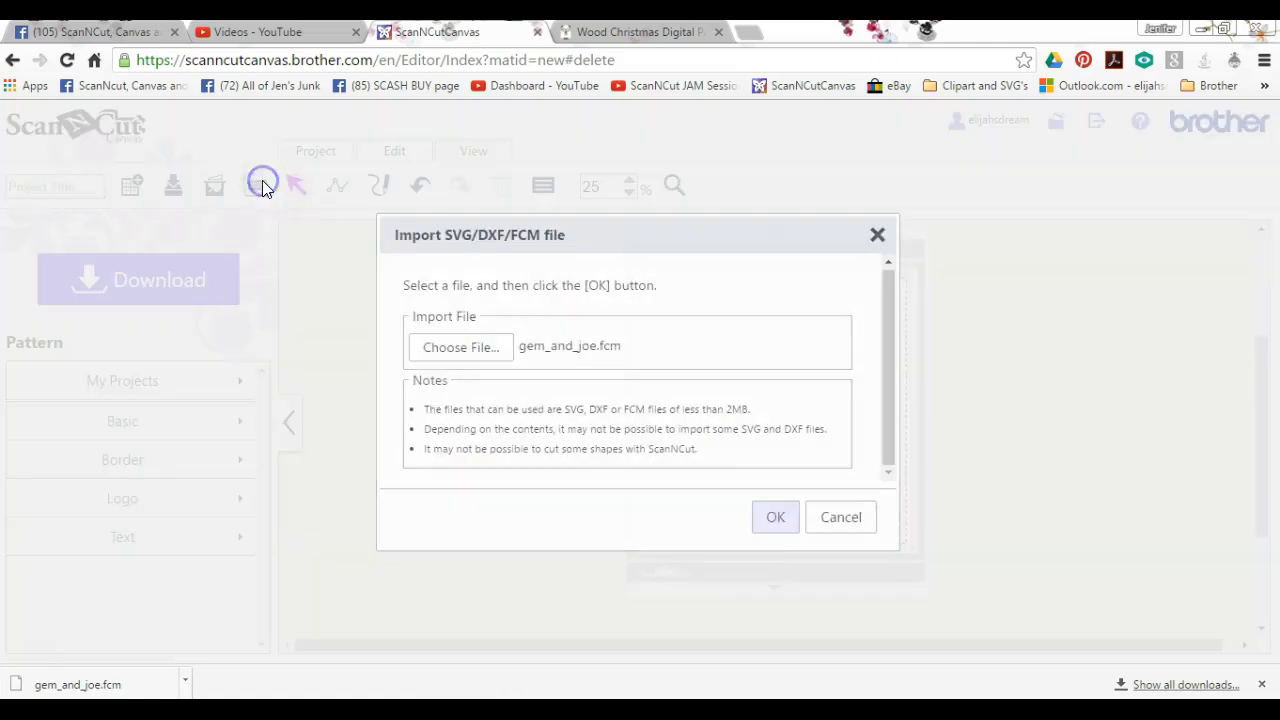
Step: Import G&JISSUES.svg so the Gemma & Joe outlines appear on the cutting mat
{"action": "left_click", "coordinate": [459, 346]}
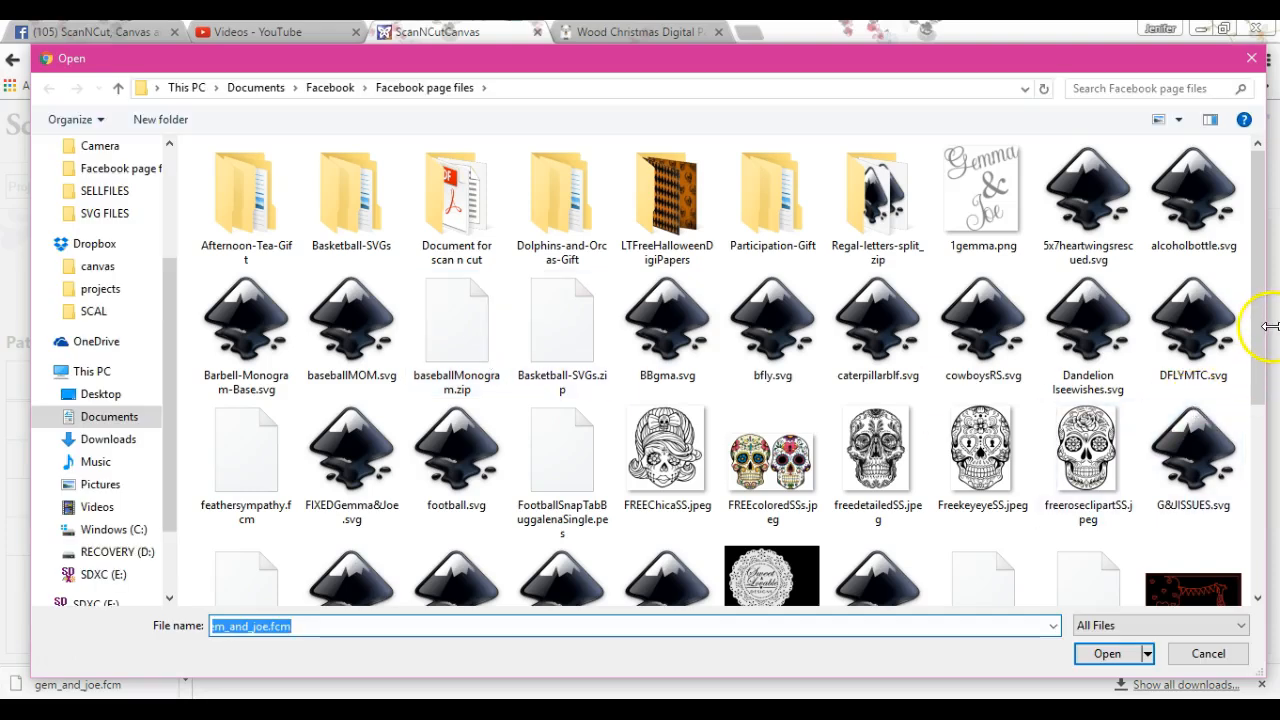
{"action": "left_click", "coordinate": [1193, 350]}
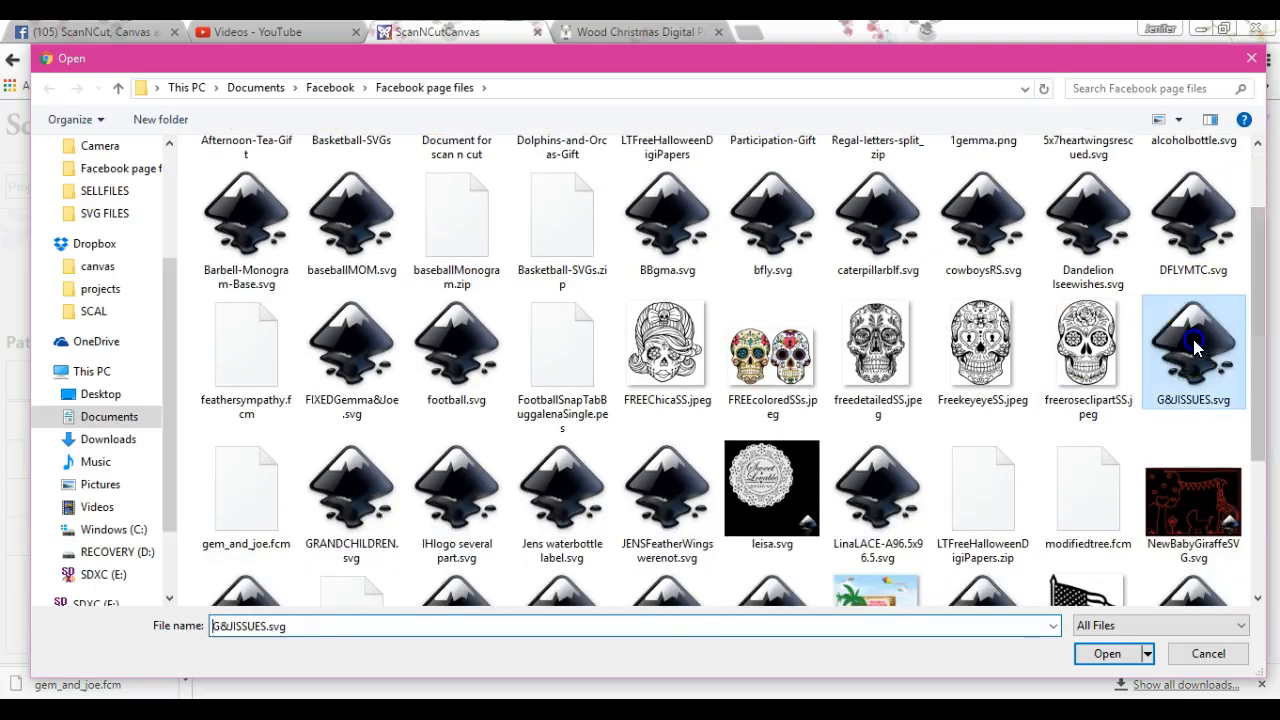
{"action": "left_click", "coordinate": [1107, 653]}
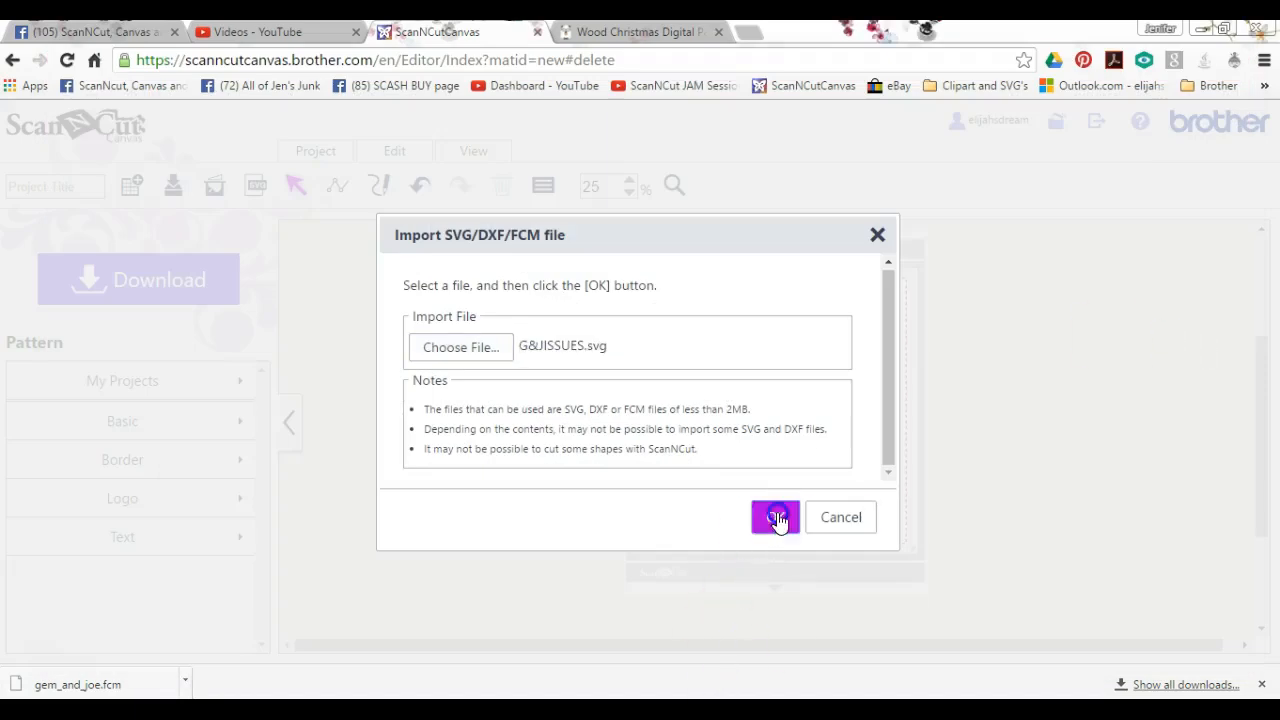
{"action": "left_click", "coordinate": [775, 517]}
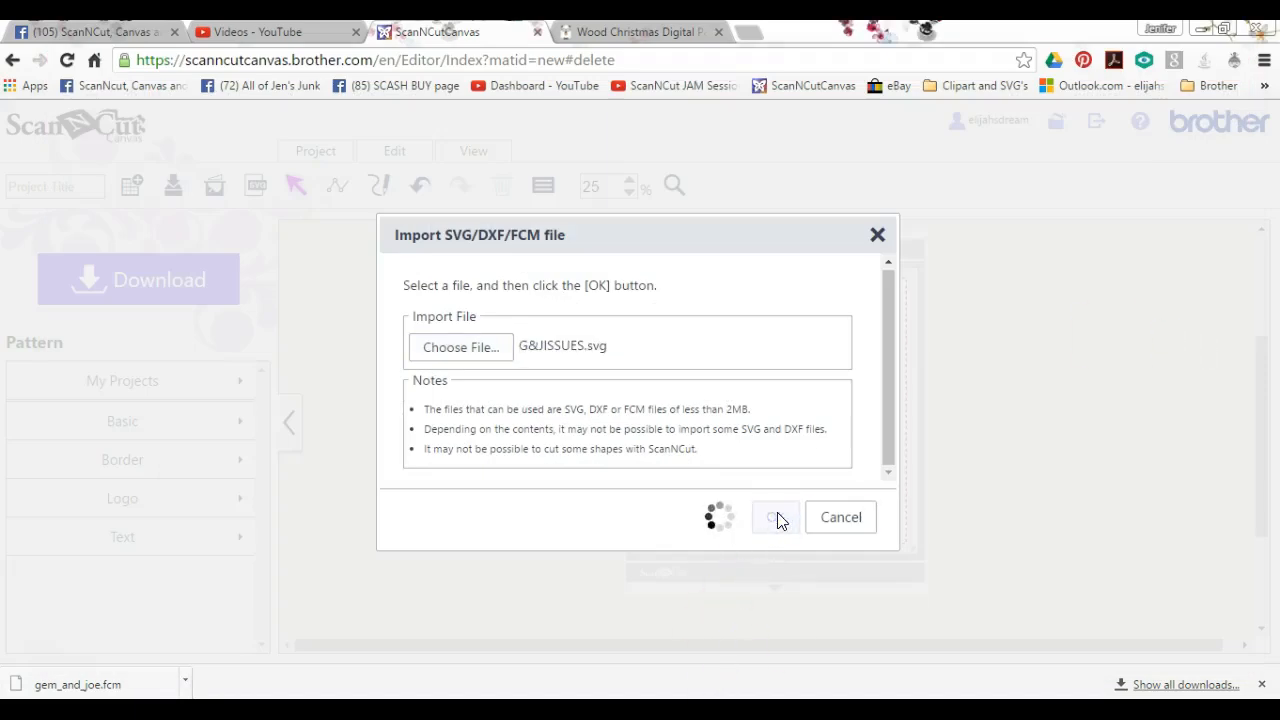
{"action": "left_click", "coordinate": [775, 517]}
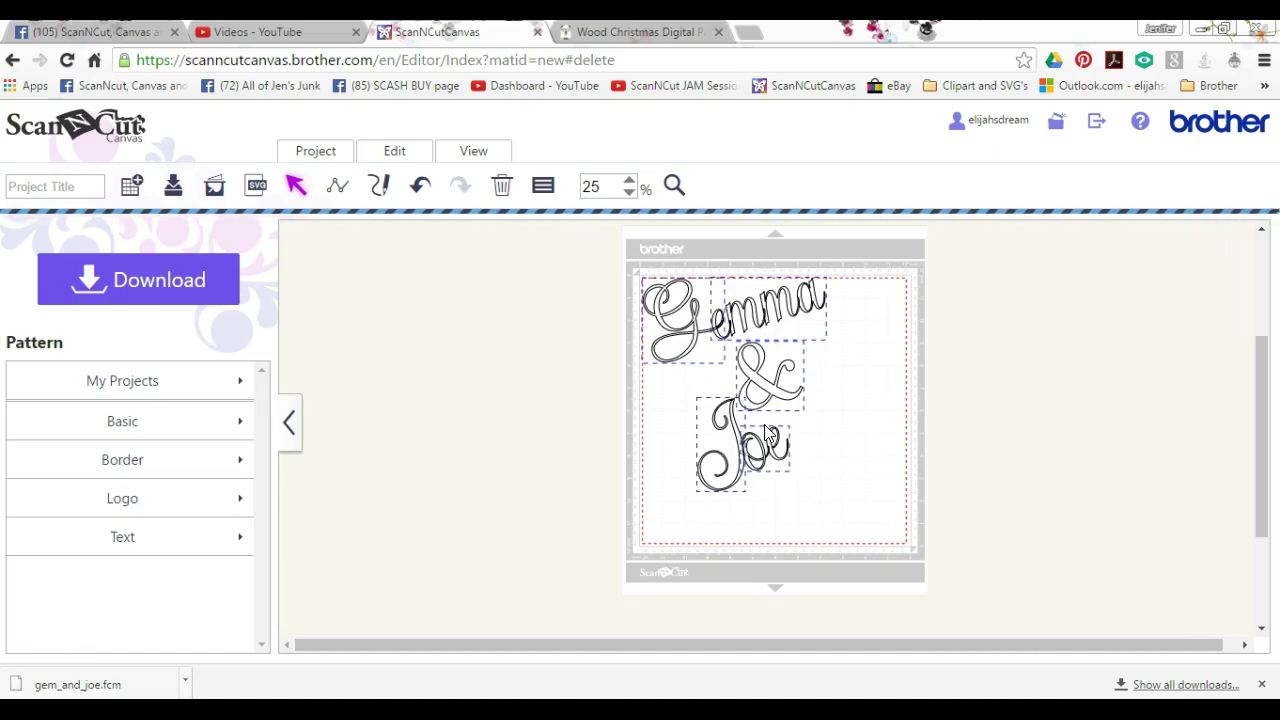
Step: Set the Gemma word's Line Type to Cutting Line only, then deselect it
{"action": "left_click", "coordinate": [720, 340]}
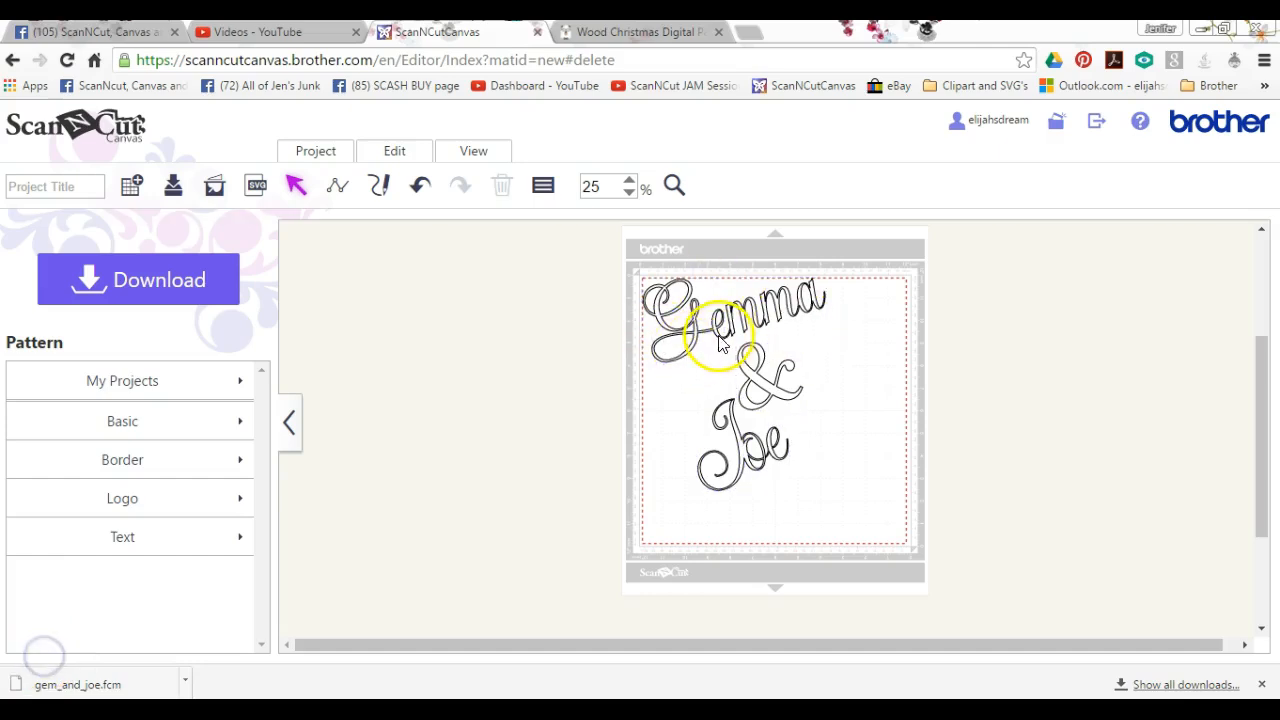
{"action": "left_click", "coordinate": [543, 186]}
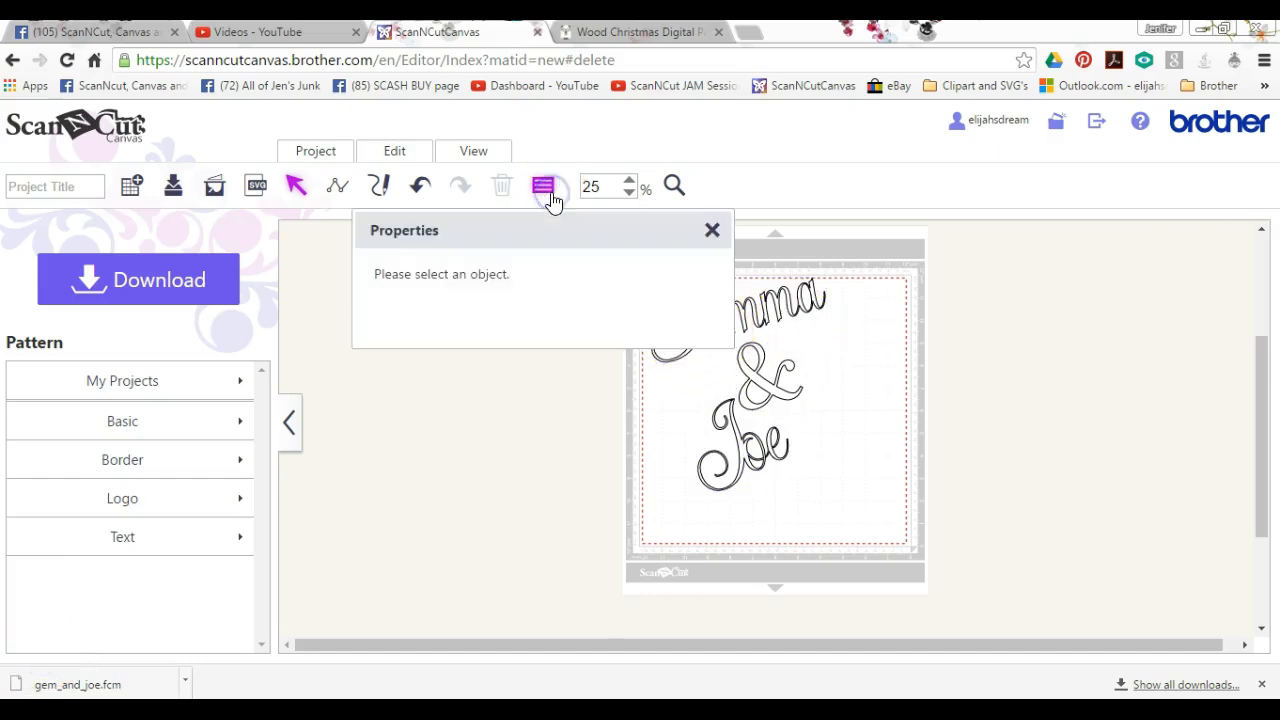
{"action": "mouse_move", "coordinate": [713, 230]}
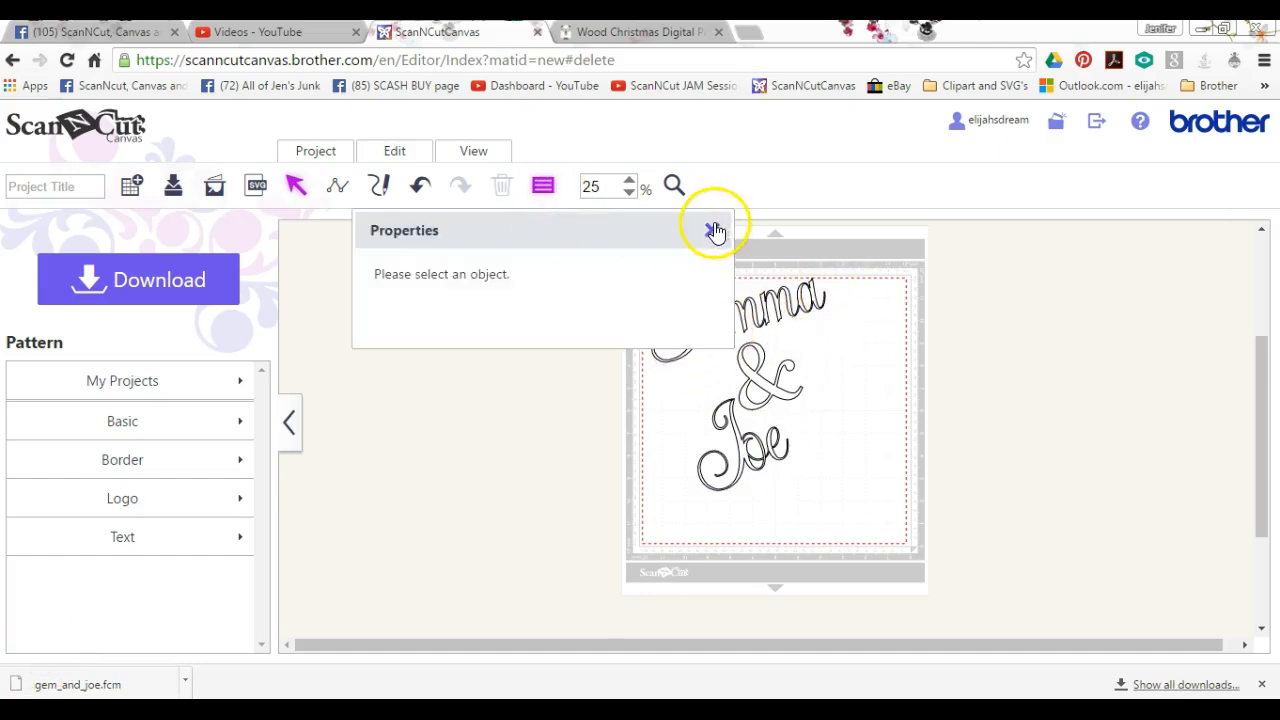
{"action": "left_click", "coordinate": [715, 230]}
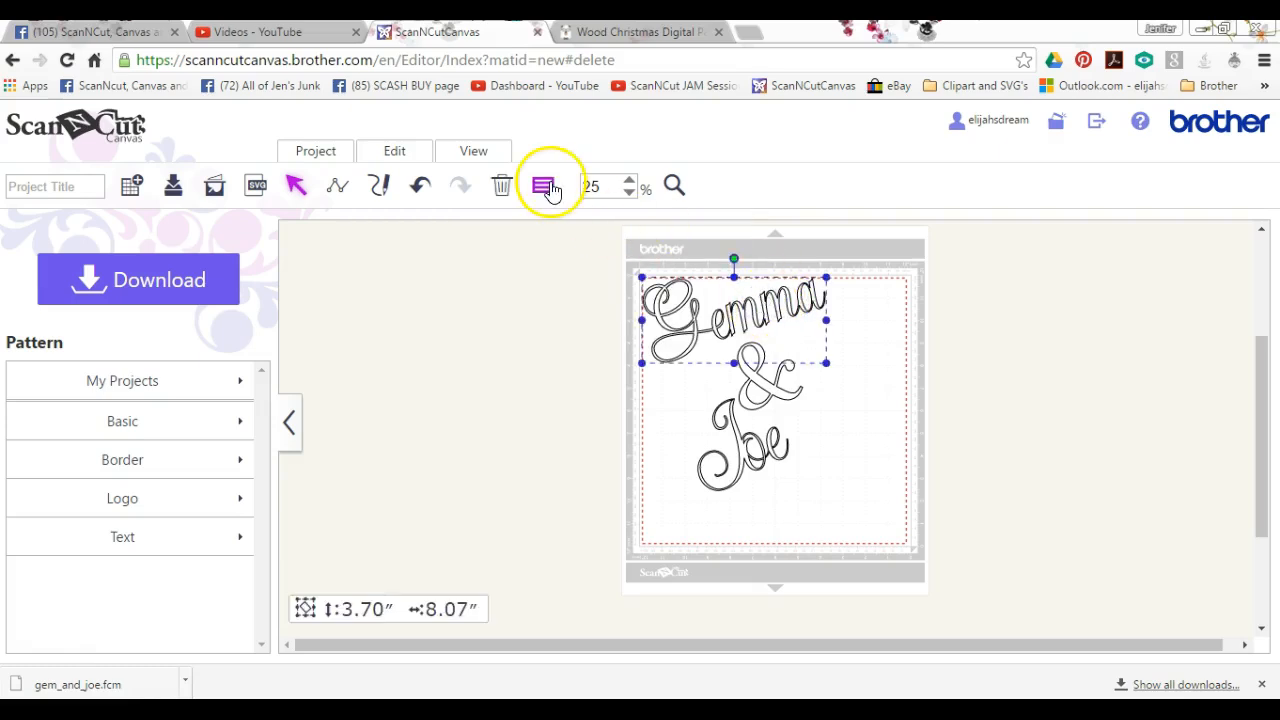
{"action": "left_click", "coordinate": [542, 186]}
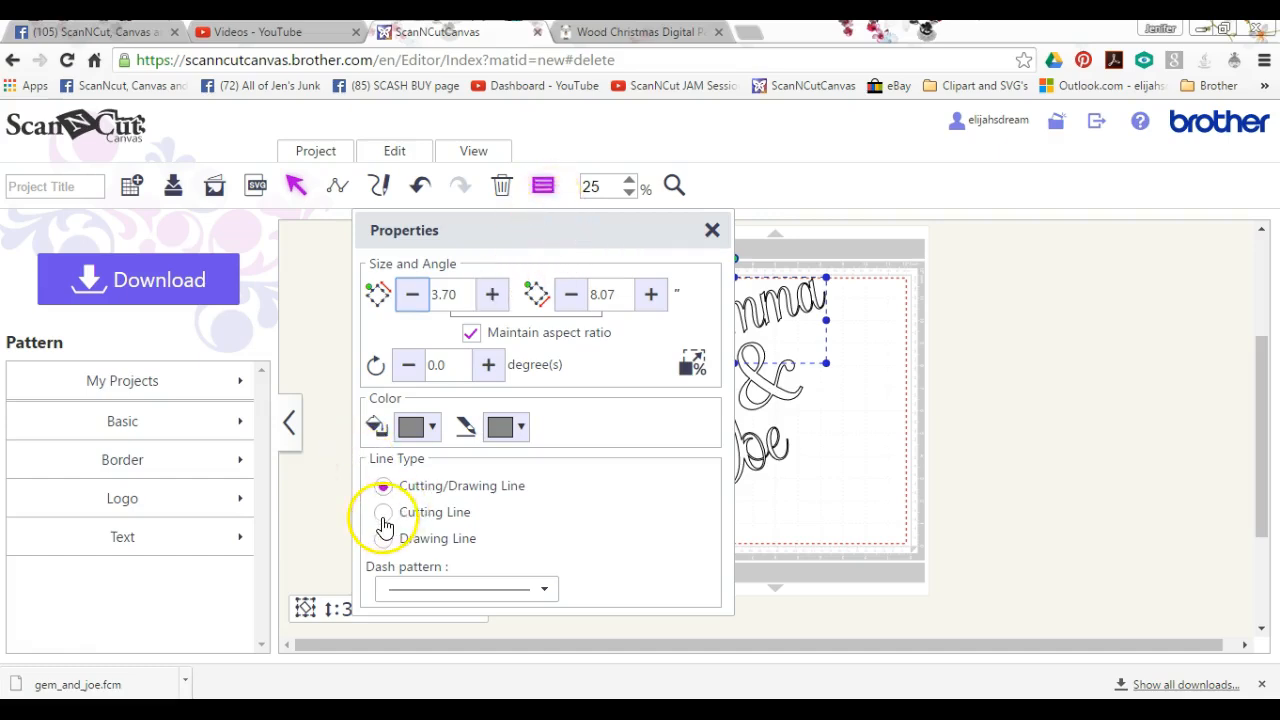
{"action": "left_click", "coordinate": [383, 512]}
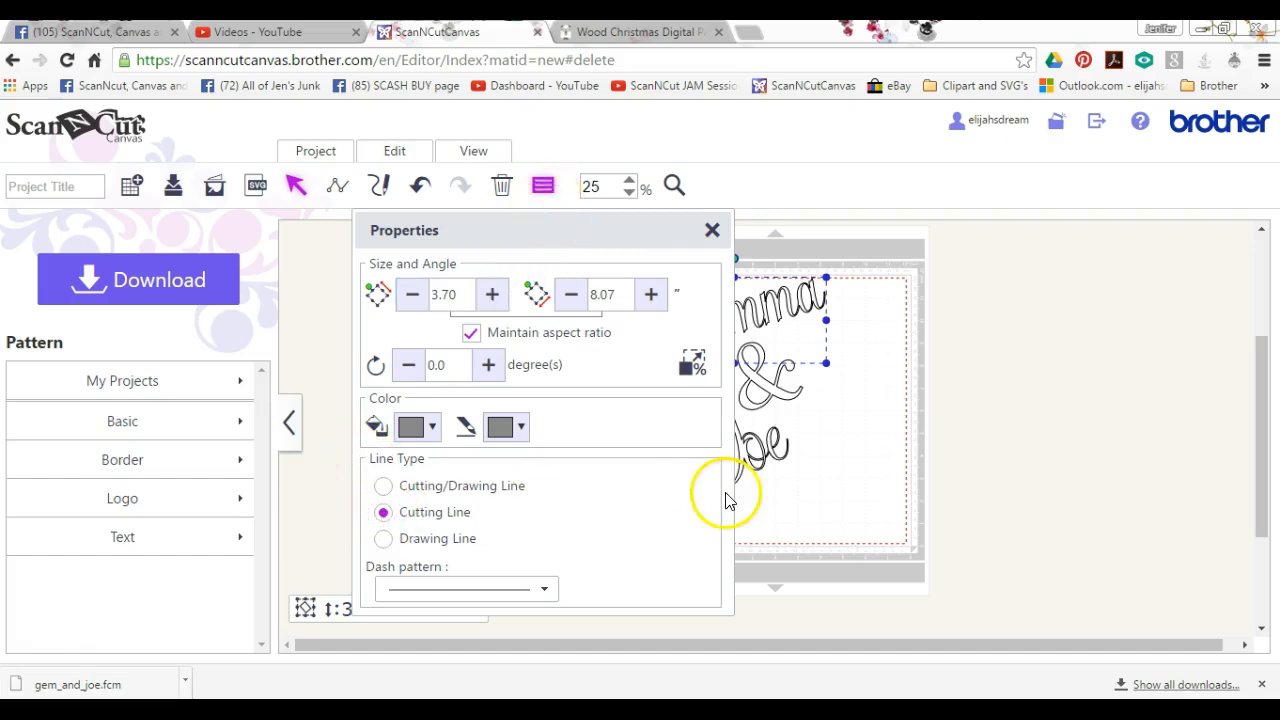
{"action": "left_click", "coordinate": [711, 230]}
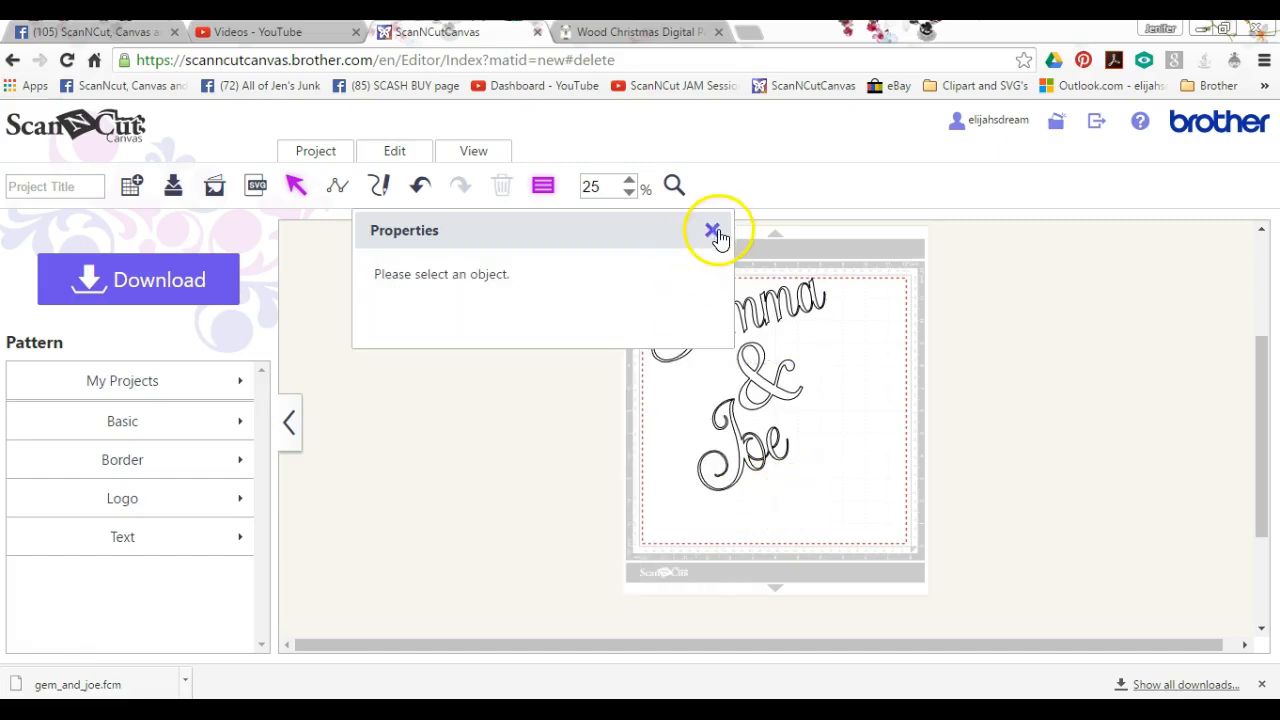
Step: Close the Properties panel and zoom in on the script lettering with the magnifier
{"action": "left_click", "coordinate": [711, 230]}
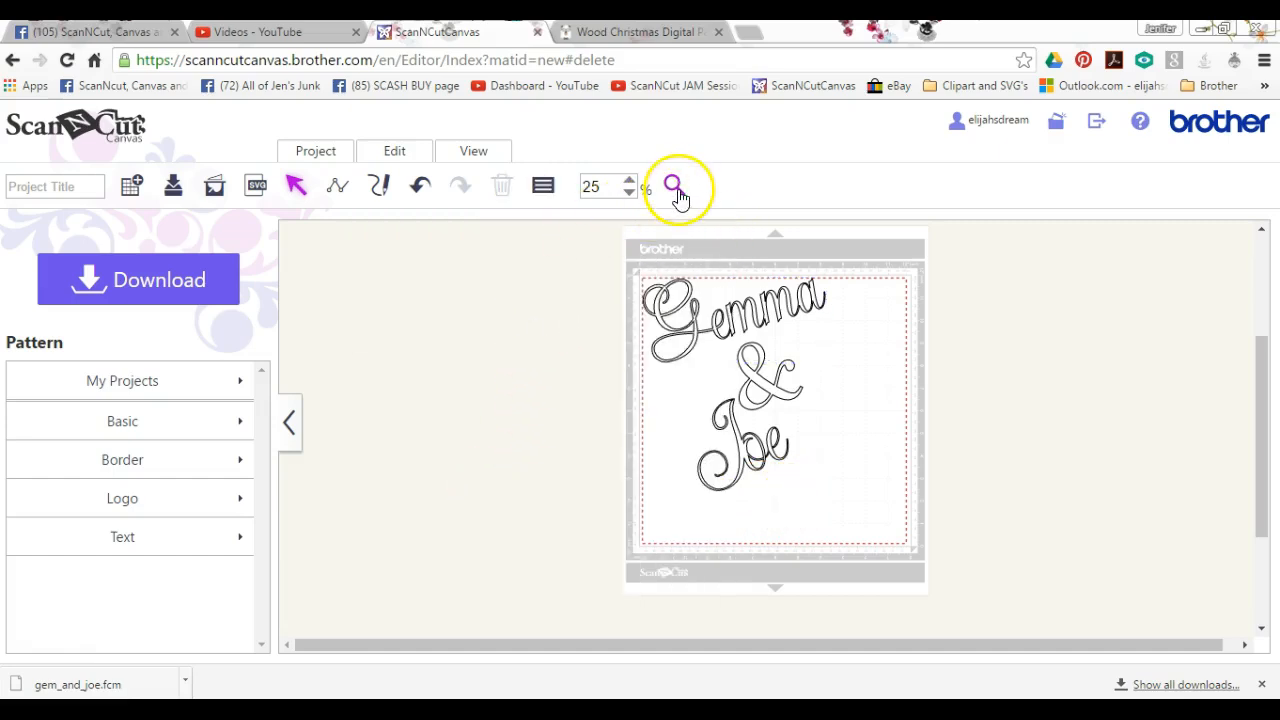
{"action": "left_click", "coordinate": [672, 185]}
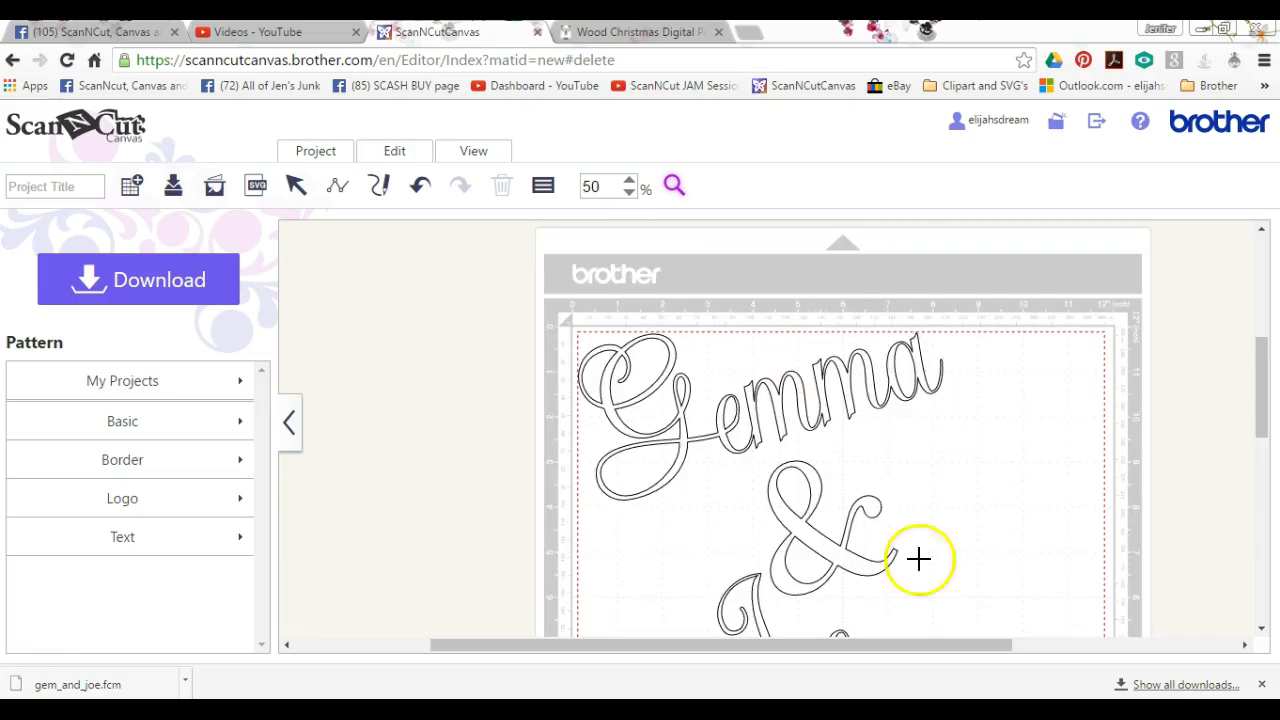
{"action": "mouse_move", "coordinate": [685, 538]}
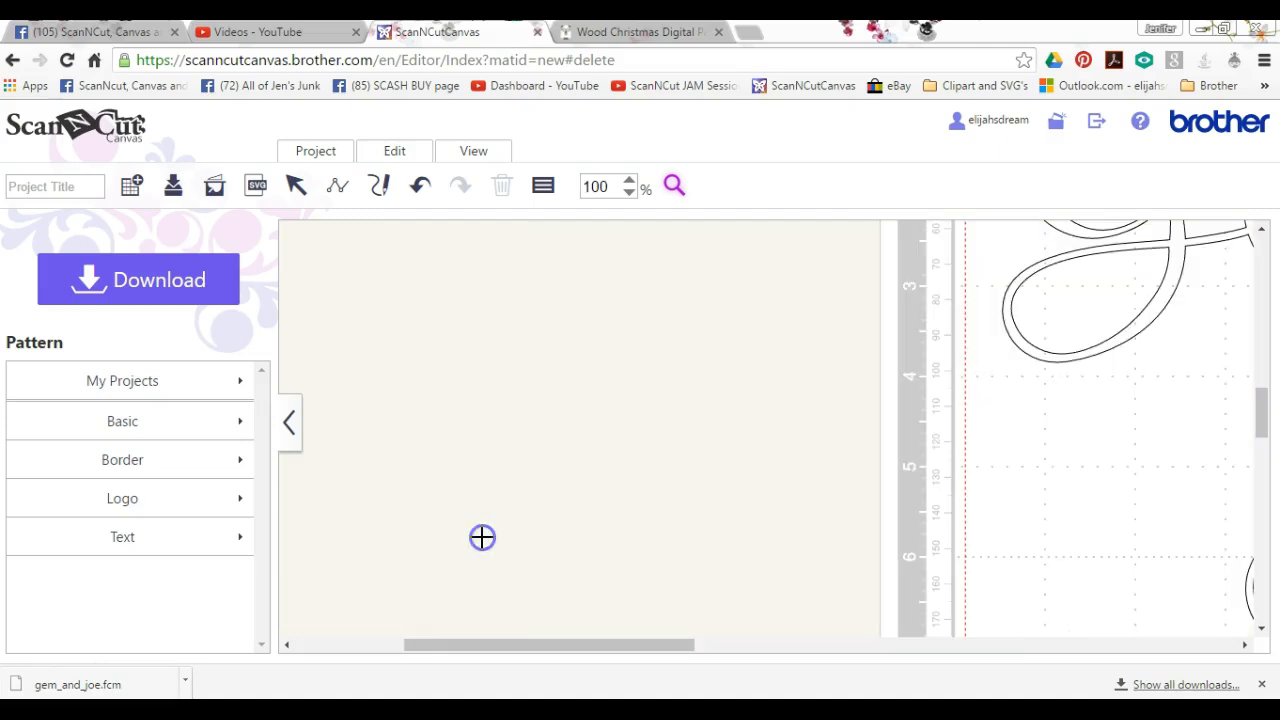
{"action": "mouse_move", "coordinate": [637, 653]}
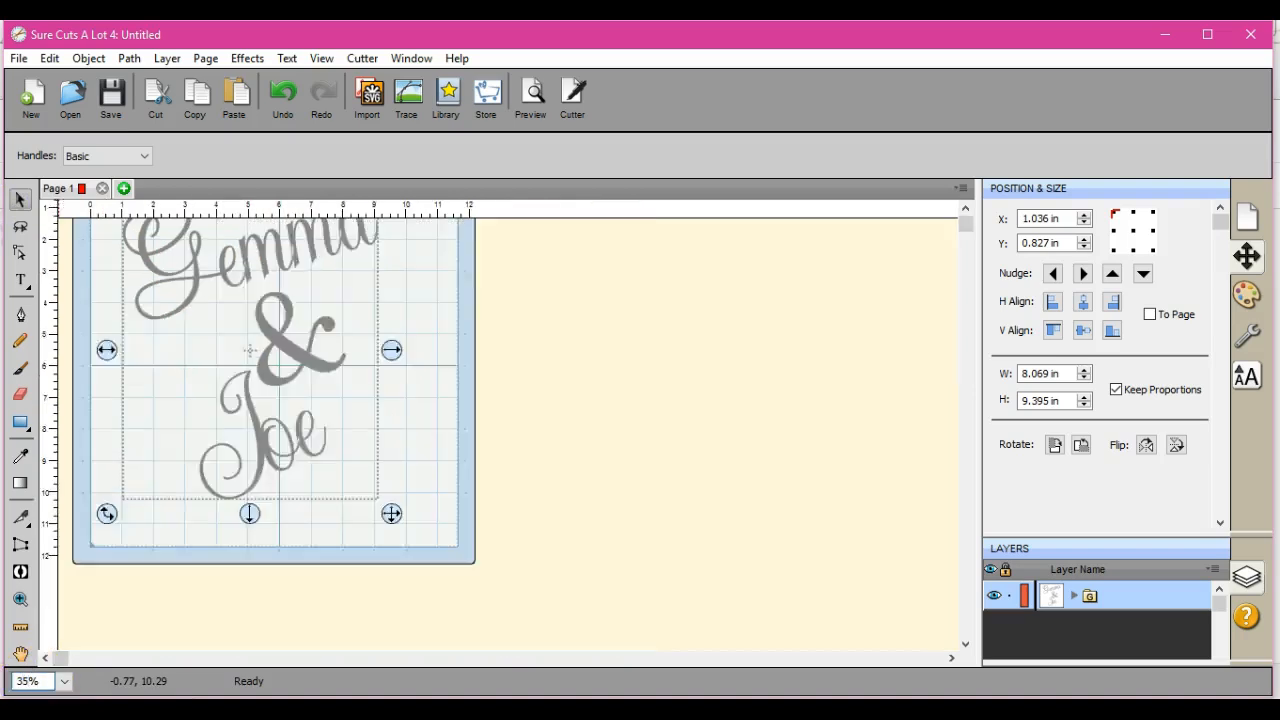
Step: Merge the imported Gemma & Joe lettering into one object and select it all
{"action": "scroll", "scroll_direction": "up", "scroll_amount": 3}
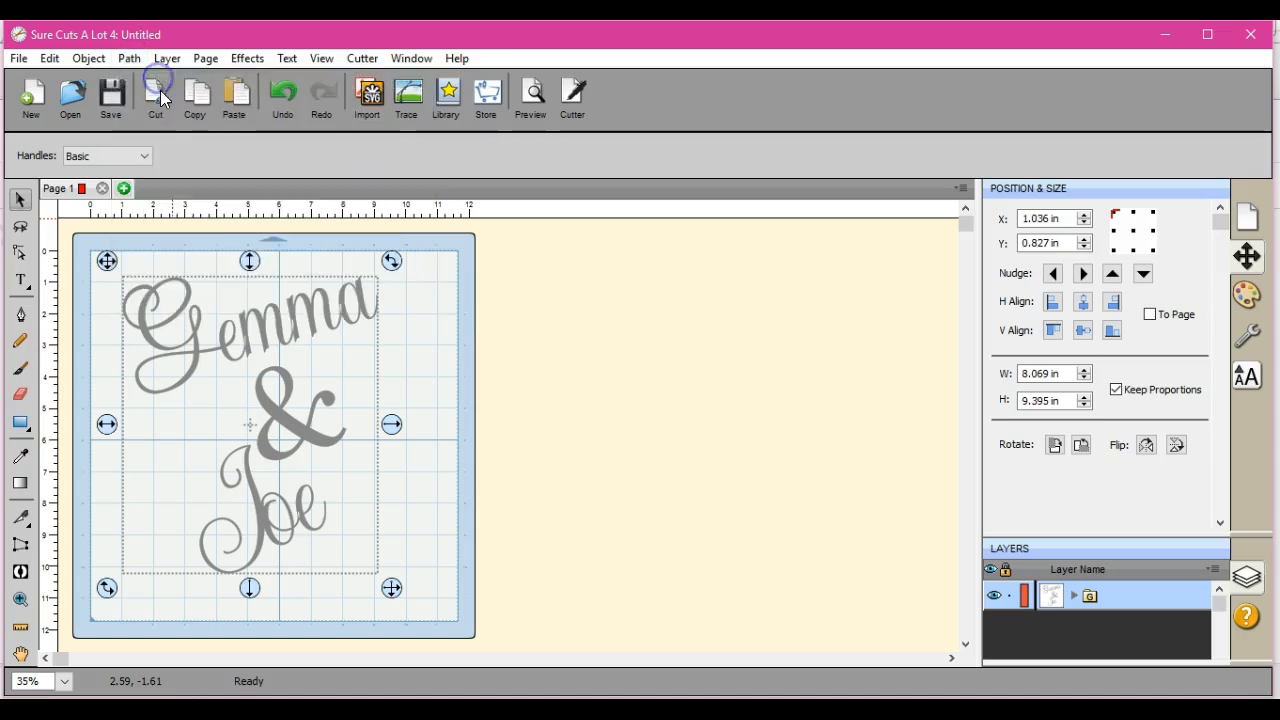
{"action": "mouse_move", "coordinate": [400, 370]}
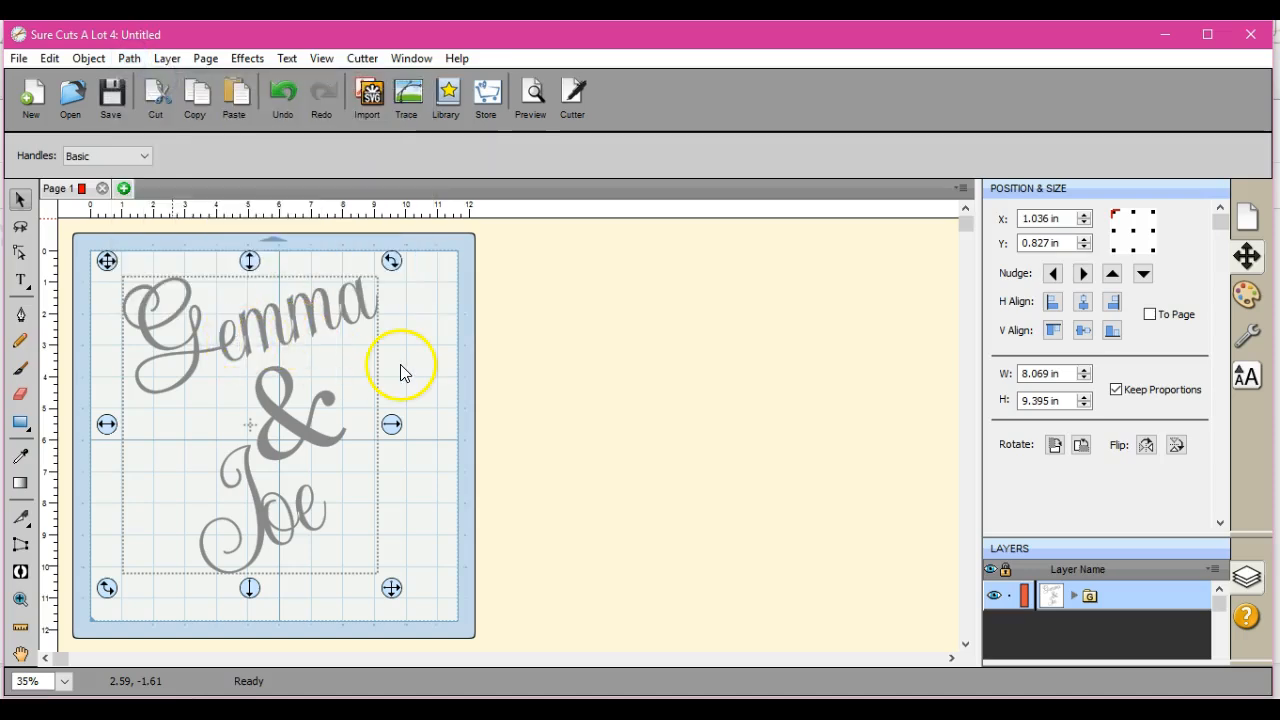
{"action": "mouse_move", "coordinate": [252, 362]}
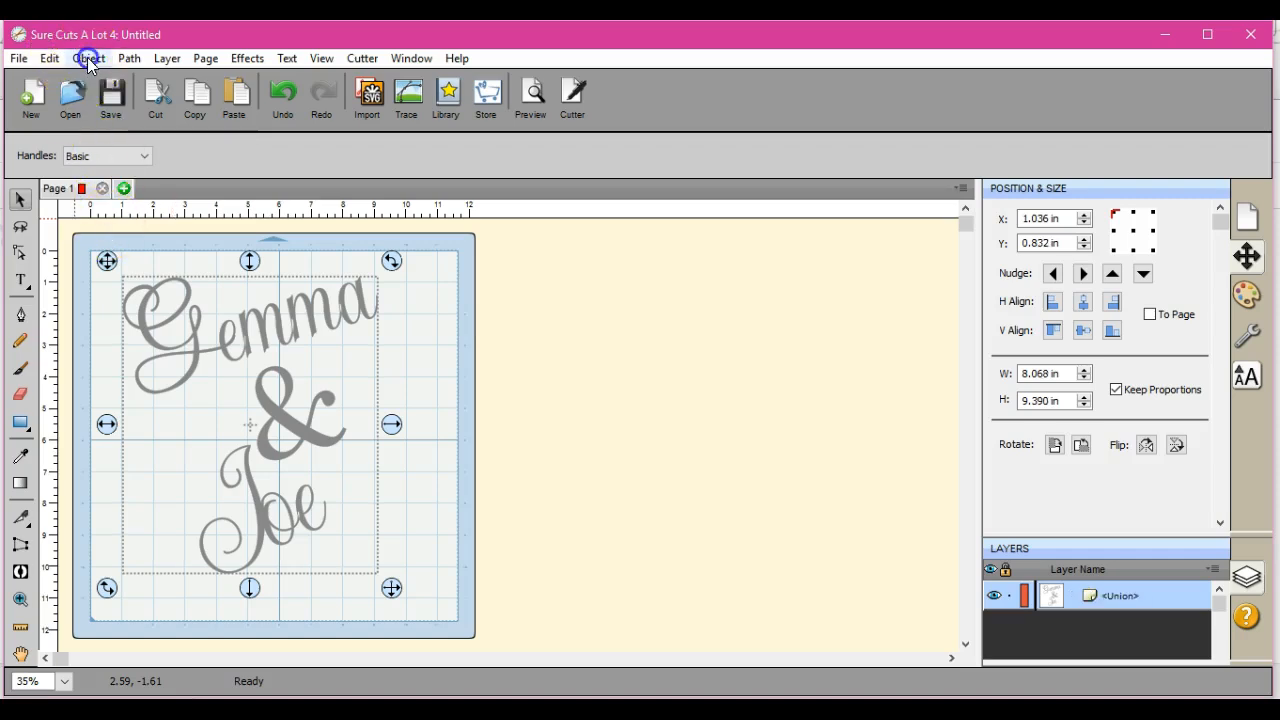
{"action": "left_click", "coordinate": [88, 58]}
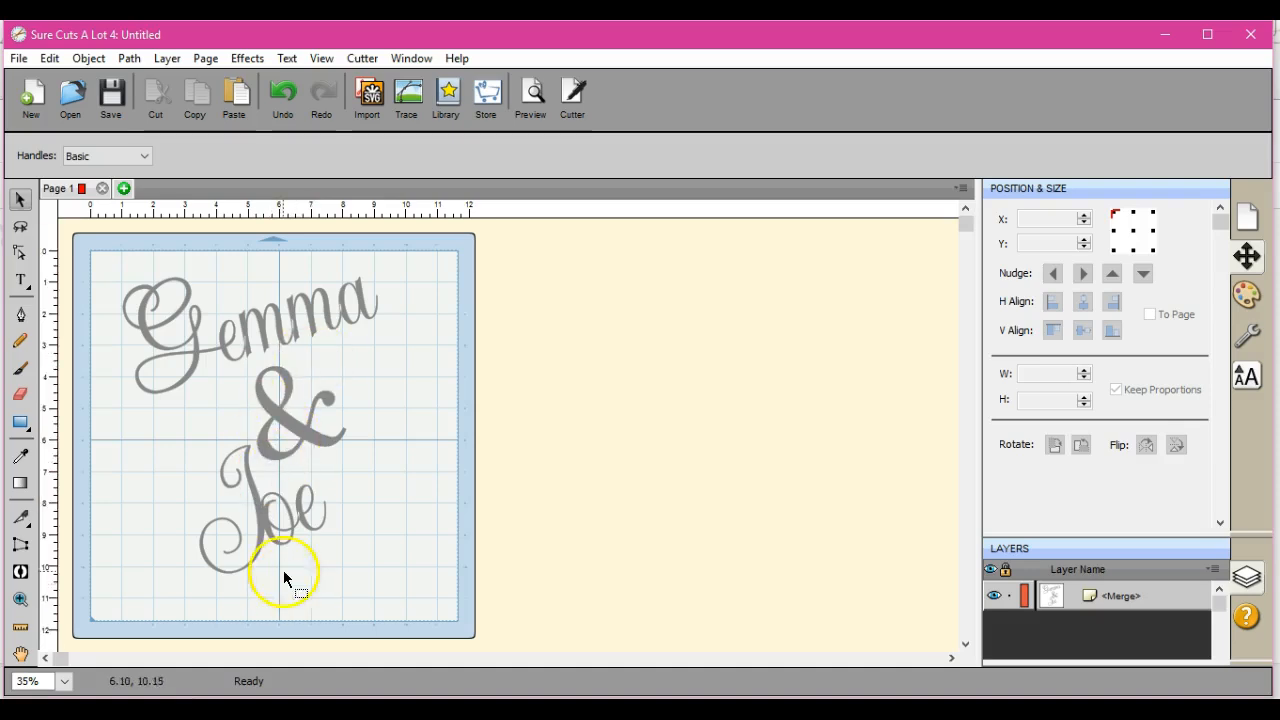
{"action": "left_click_drag", "start_coordinate": [285, 580], "coordinate": [432, 590]}
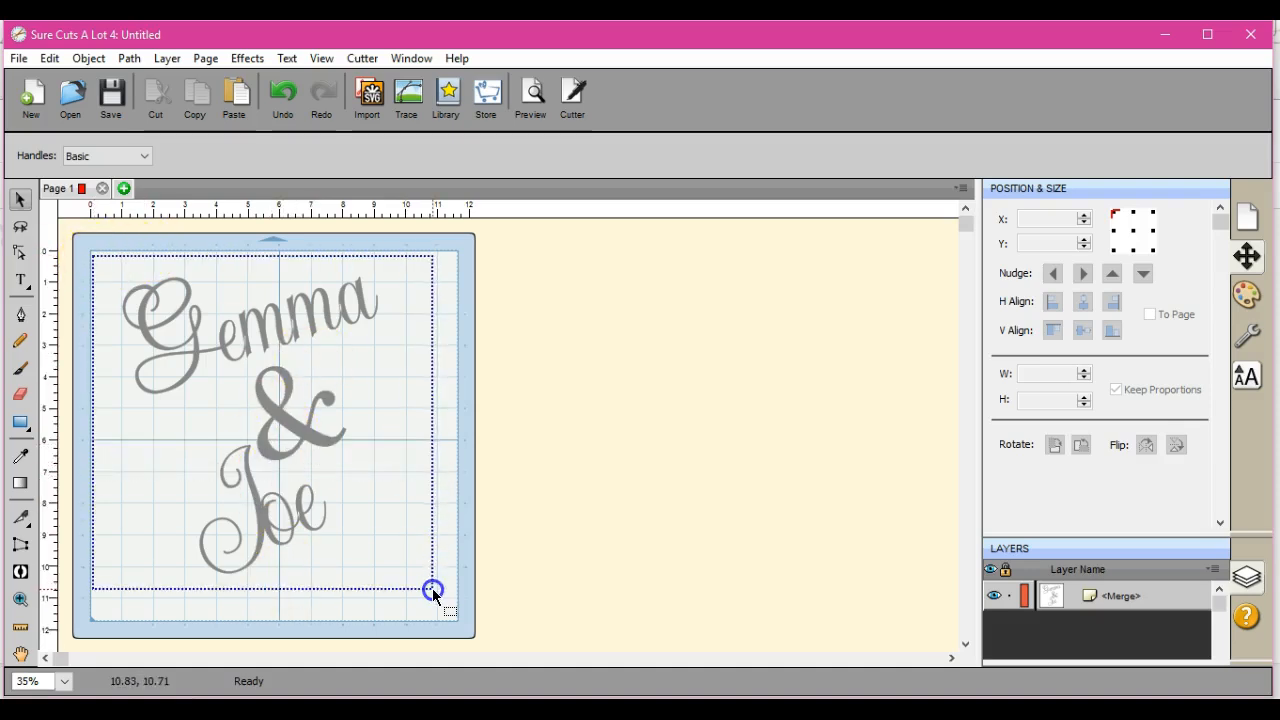
{"action": "left_click", "coordinate": [128, 58]}
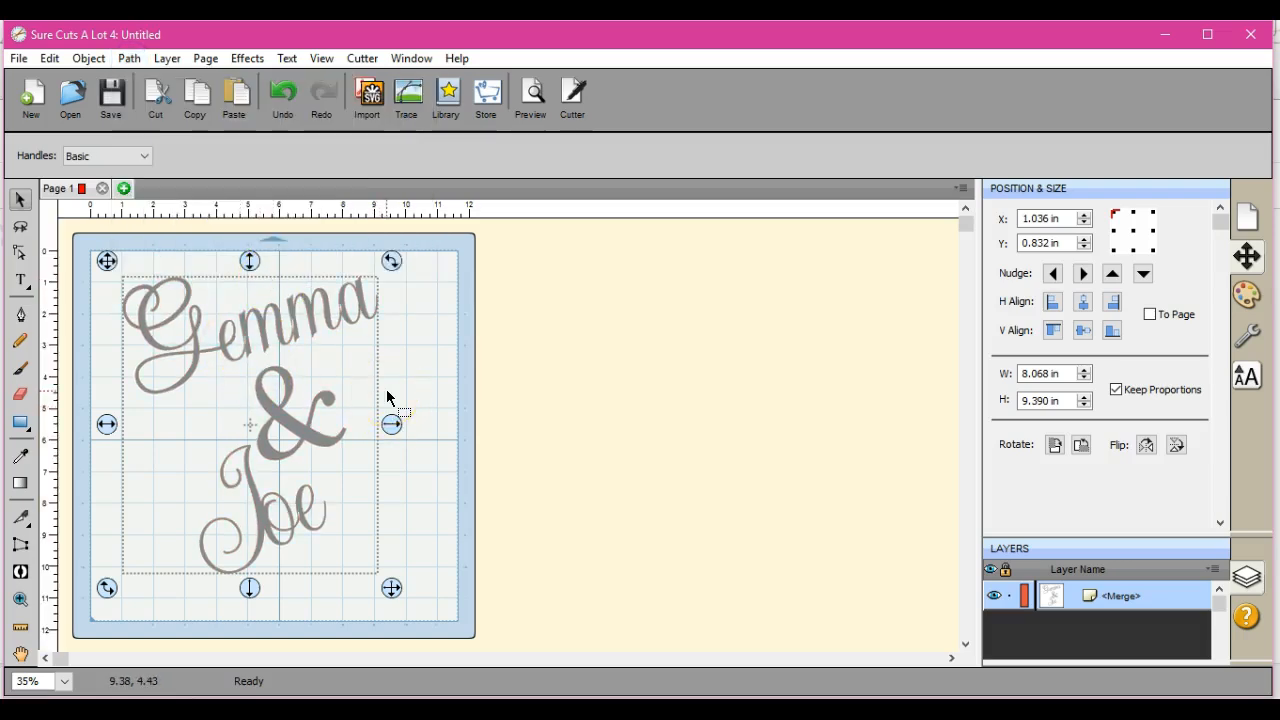
Step: Break the lettering apart and merge it back into one shape via the Object menu
{"action": "left_click", "coordinate": [88, 58]}
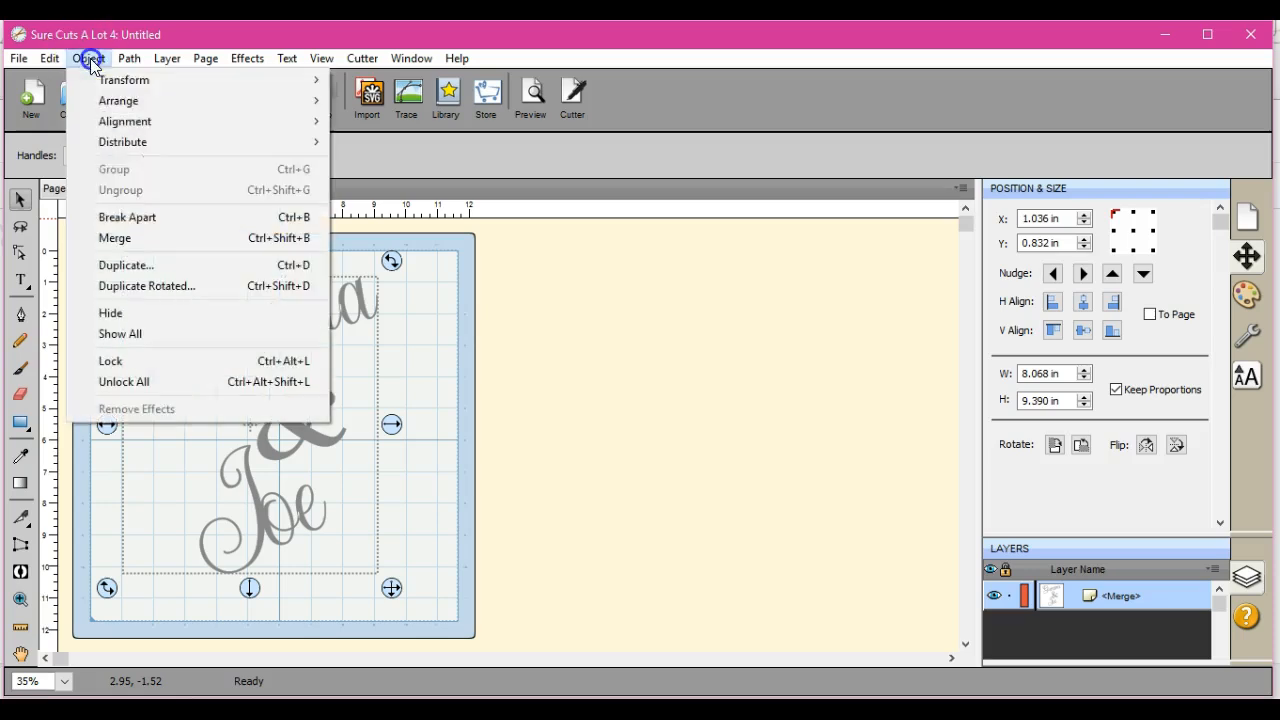
{"action": "left_click", "coordinate": [85, 245]}
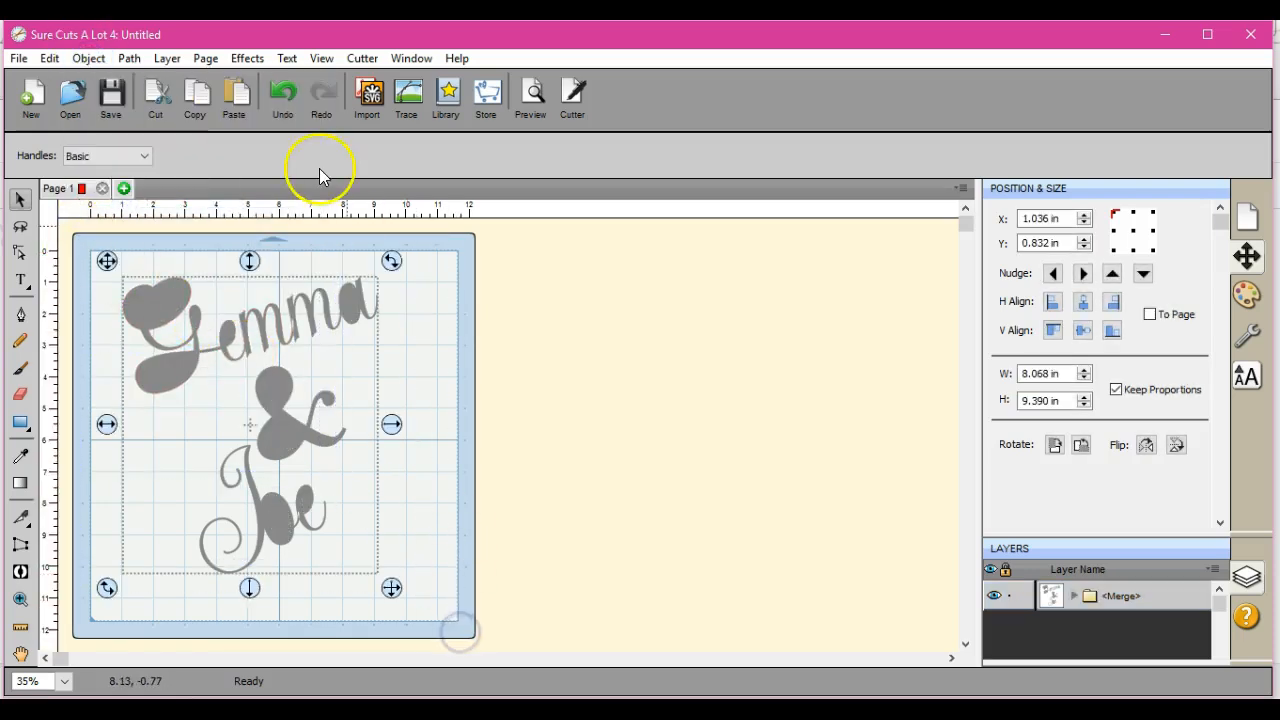
{"action": "left_click", "coordinate": [88, 58]}
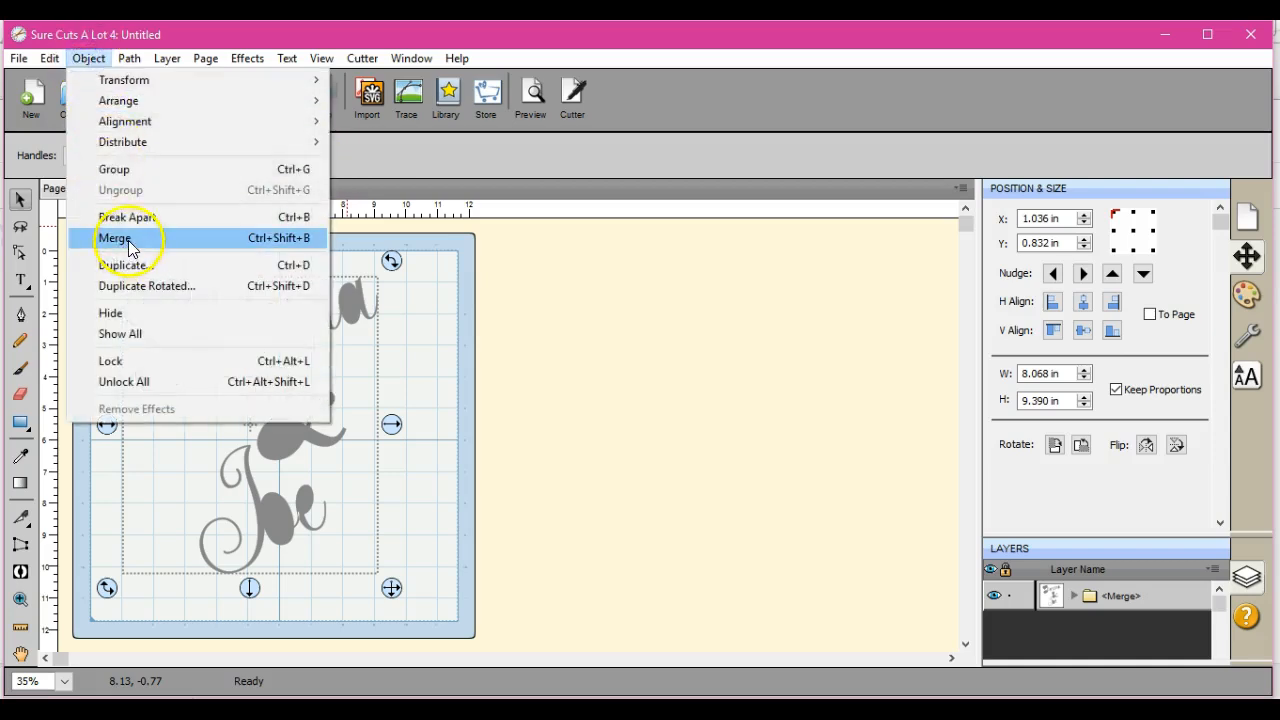
{"action": "left_click", "coordinate": [114, 238]}
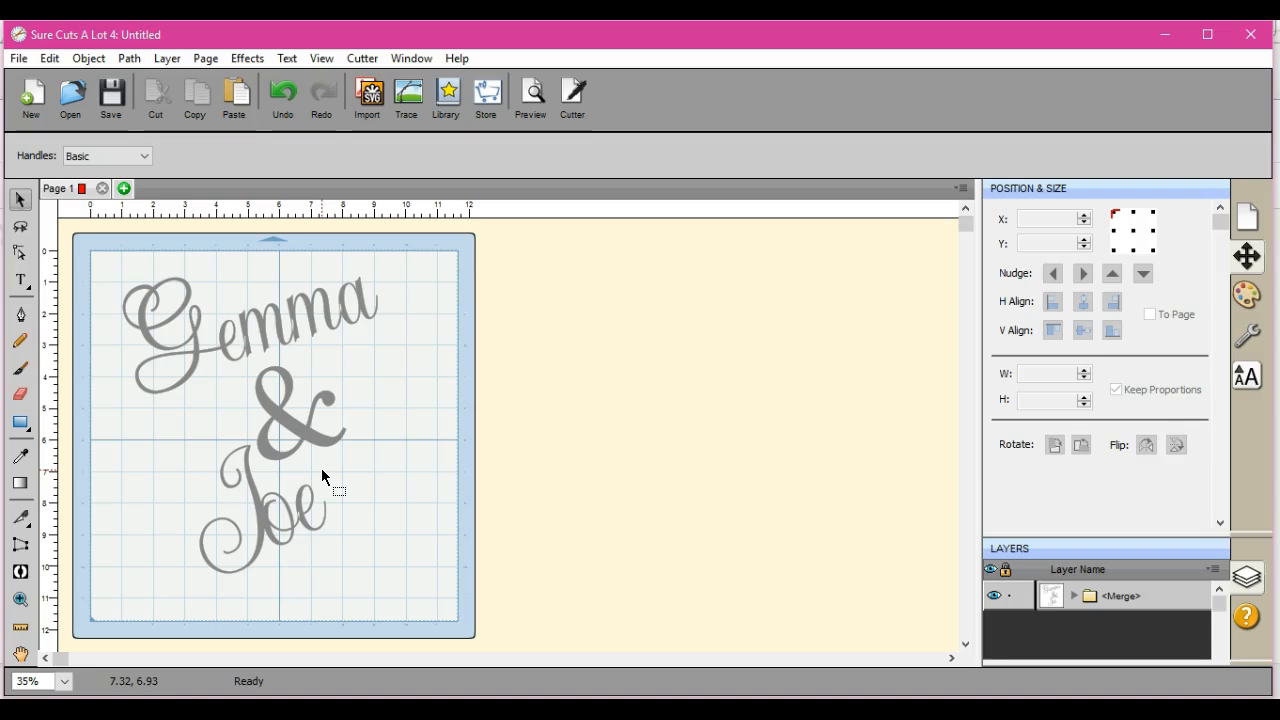
{"action": "left_click", "coordinate": [20, 368]}
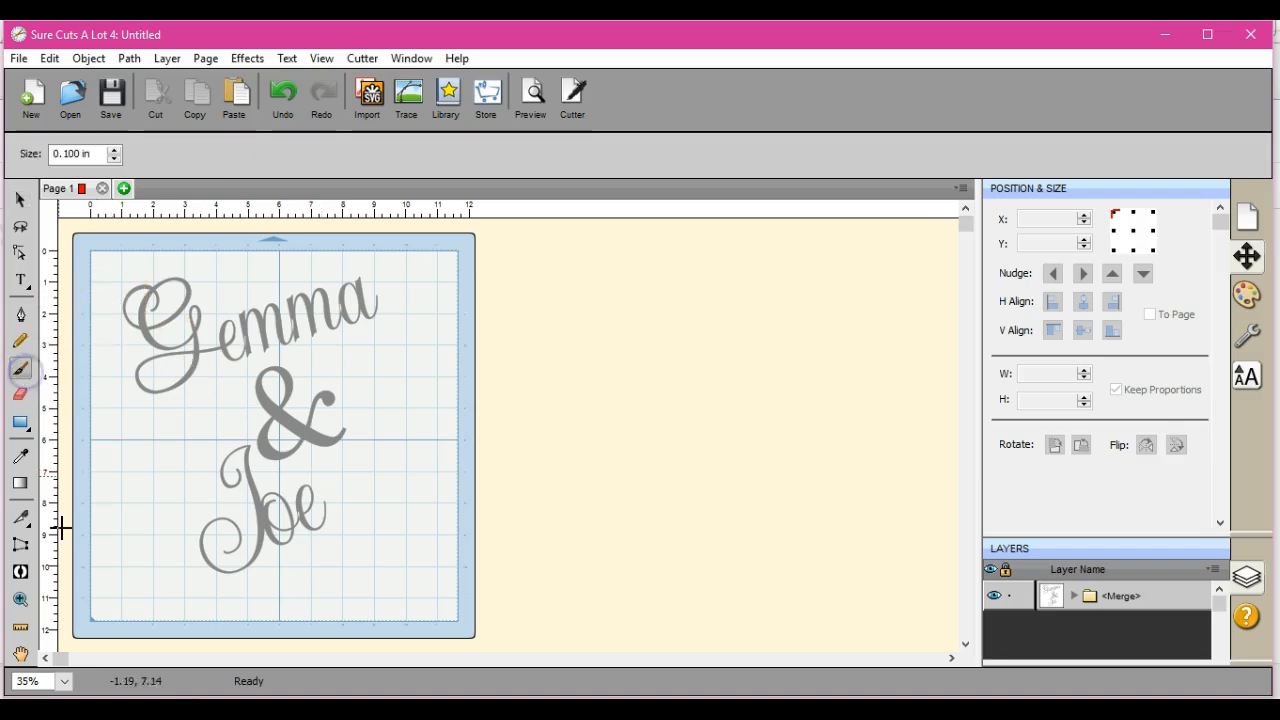
Step: At 150% zoom, paint brush strokes over the letter joins in Gemma, & and Joe
{"action": "left_click", "coordinate": [63, 681]}
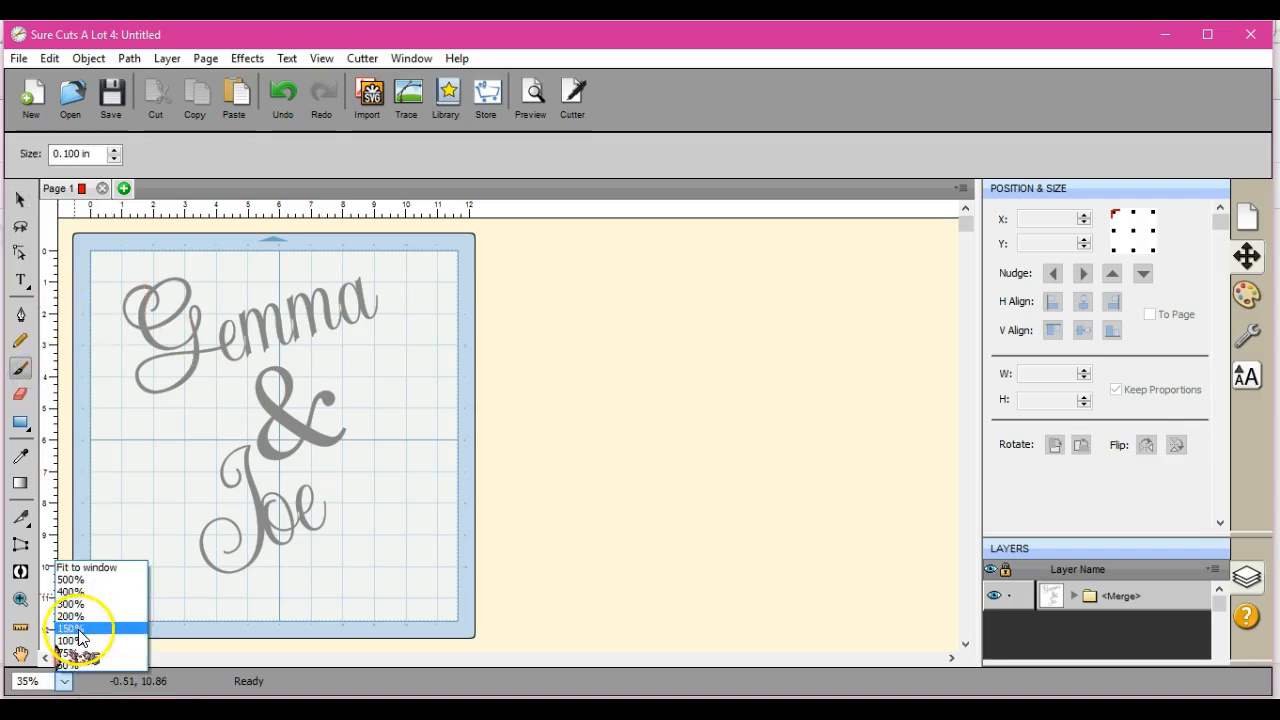
{"action": "left_click", "coordinate": [72, 628]}
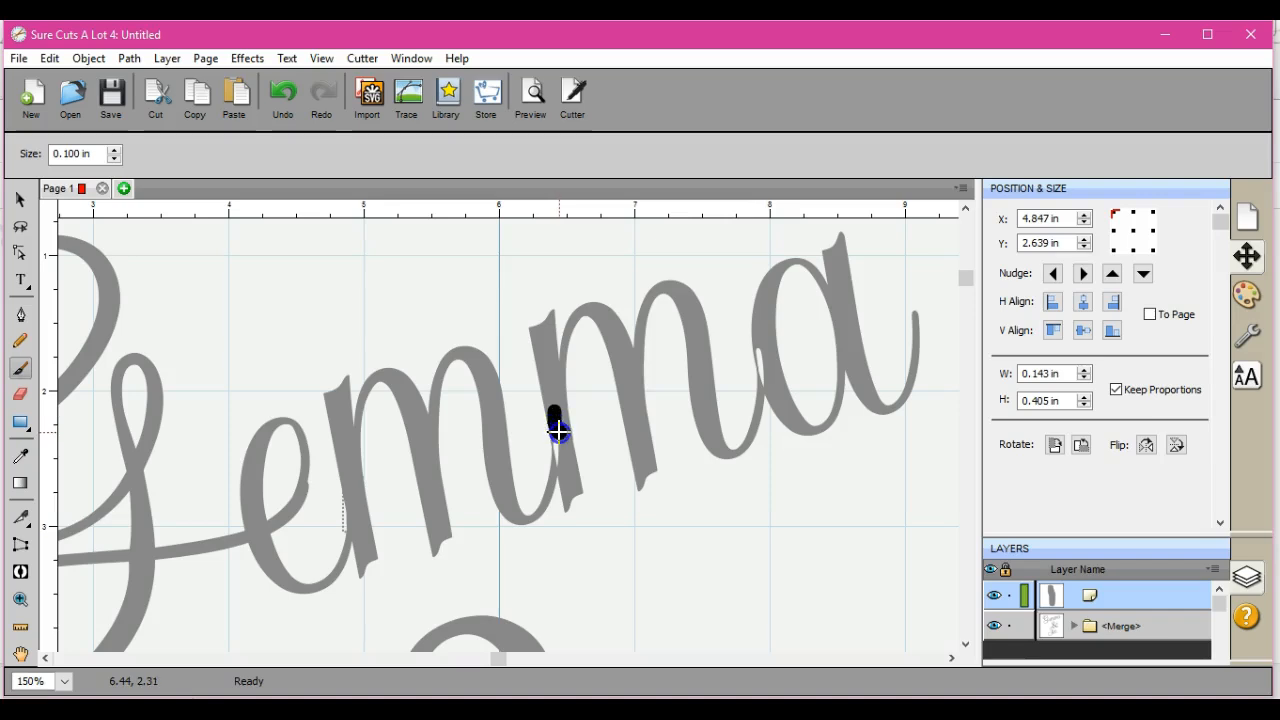
{"action": "mouse_move", "coordinate": [558, 452]}
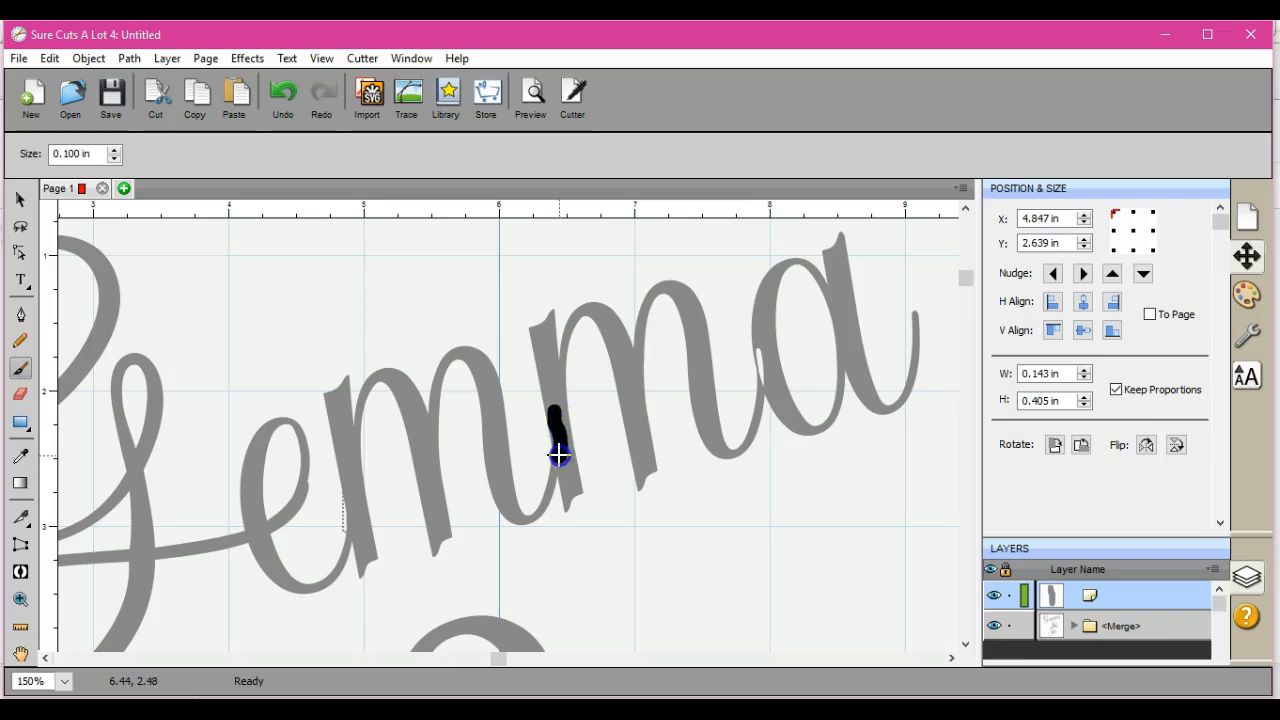
{"action": "left_click", "coordinate": [770, 347]}
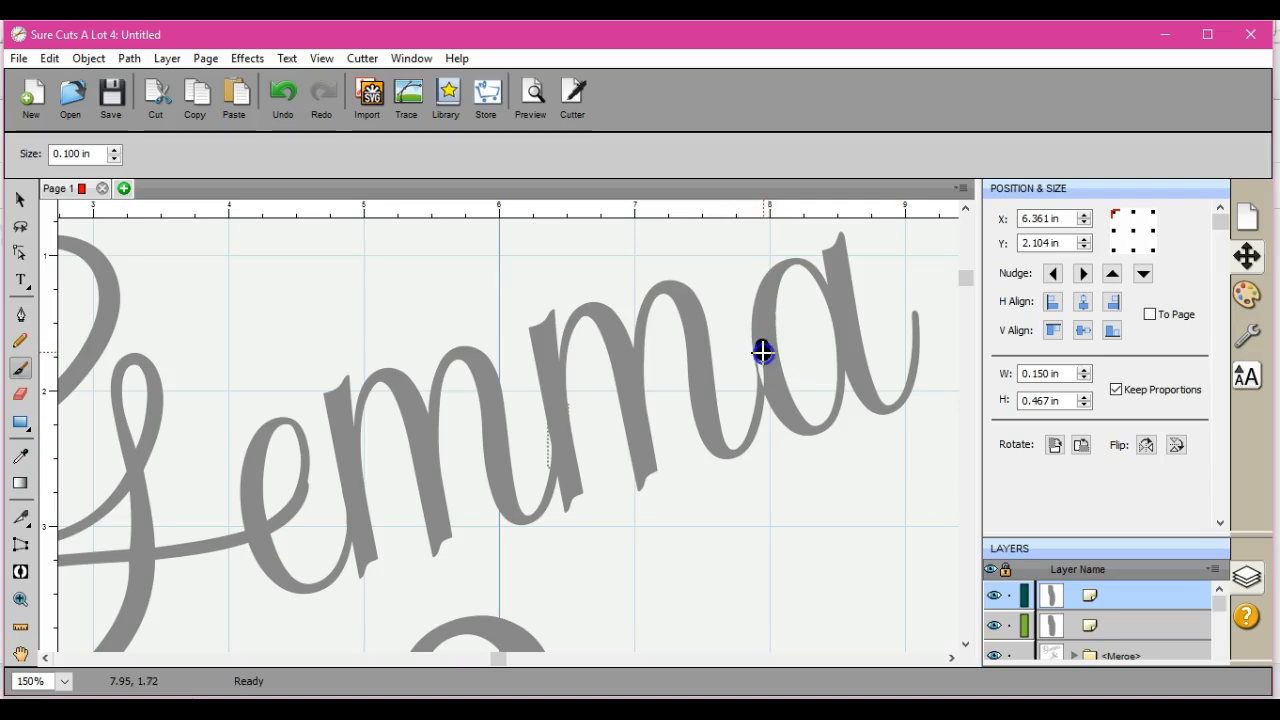
{"action": "mouse_move", "coordinate": [763, 373]}
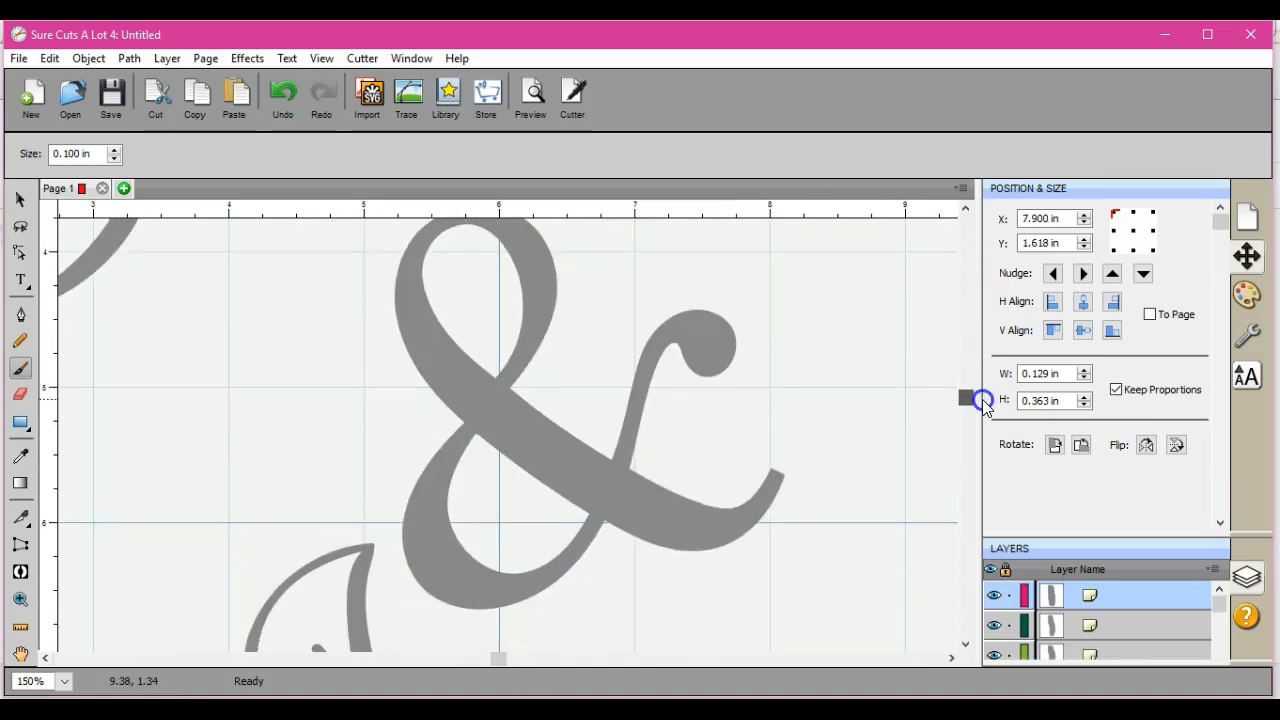
{"action": "scroll", "scroll_direction": "down", "scroll_amount": 3}
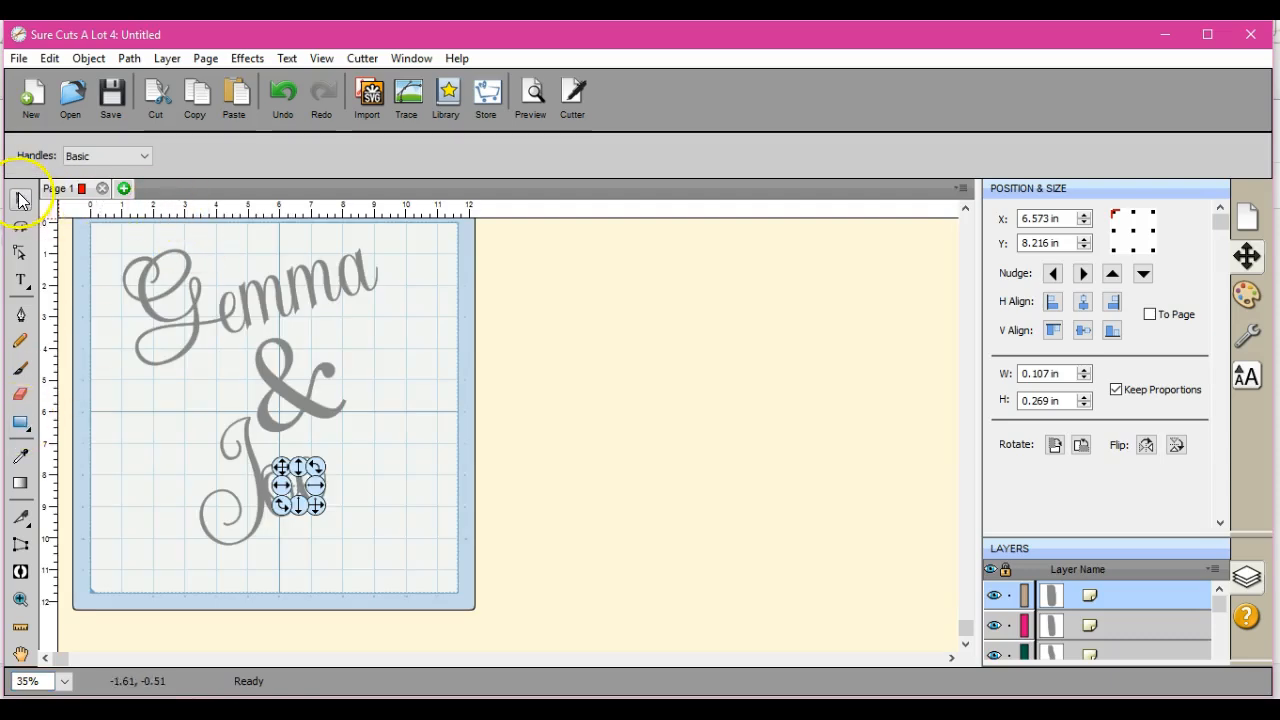
Step: Select all strokes and lettering and apply Path > Union so the cut lines connect
{"action": "left_click", "coordinate": [437, 548]}
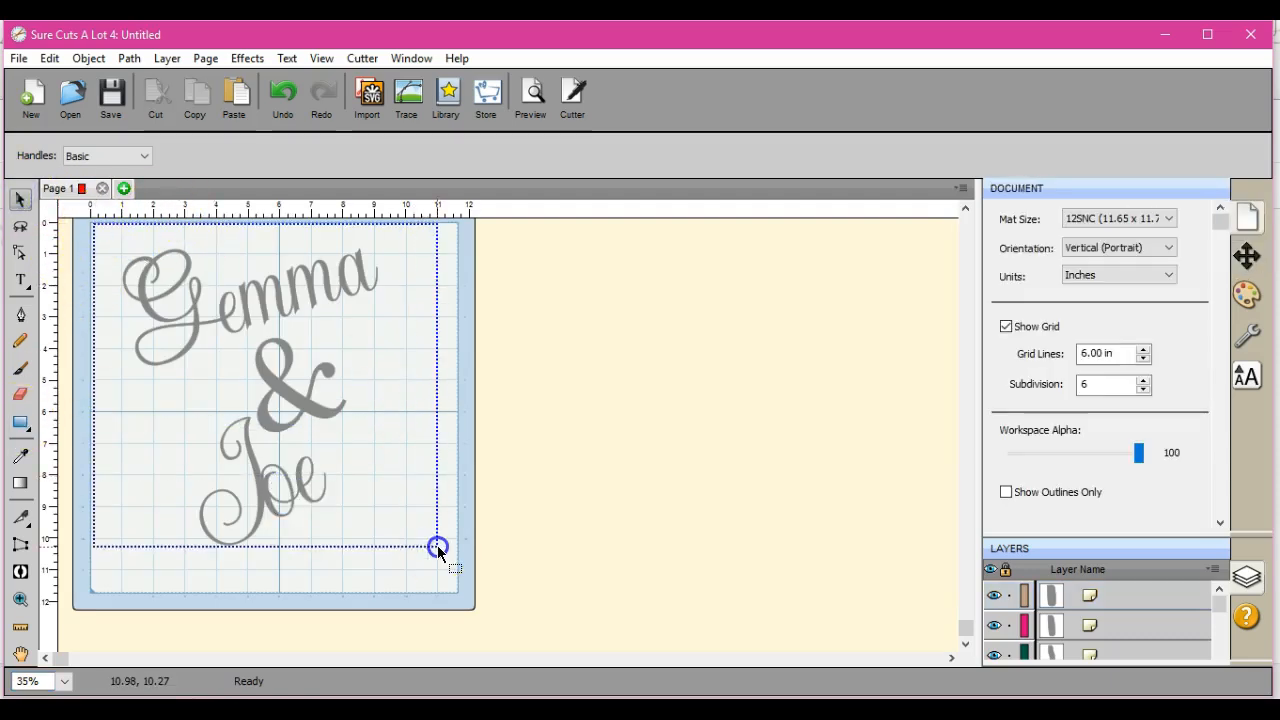
{"action": "left_click", "coordinate": [129, 58]}
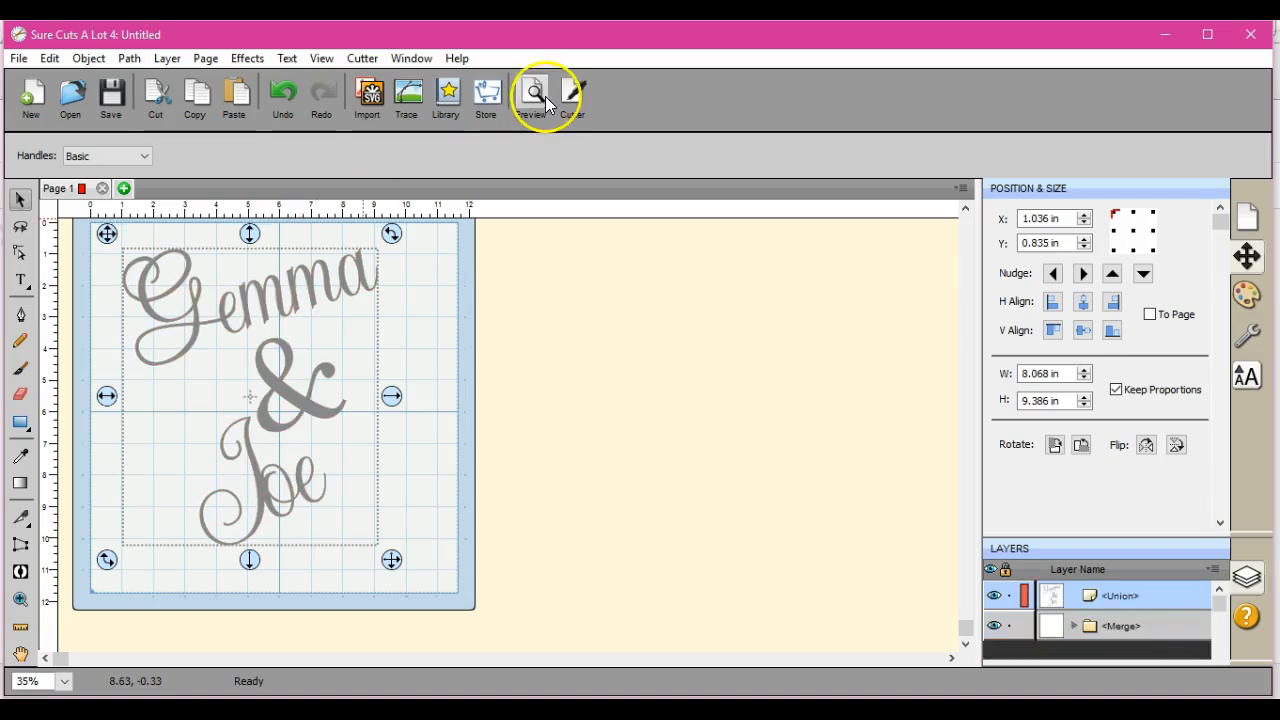
{"action": "left_click", "coordinate": [531, 95]}
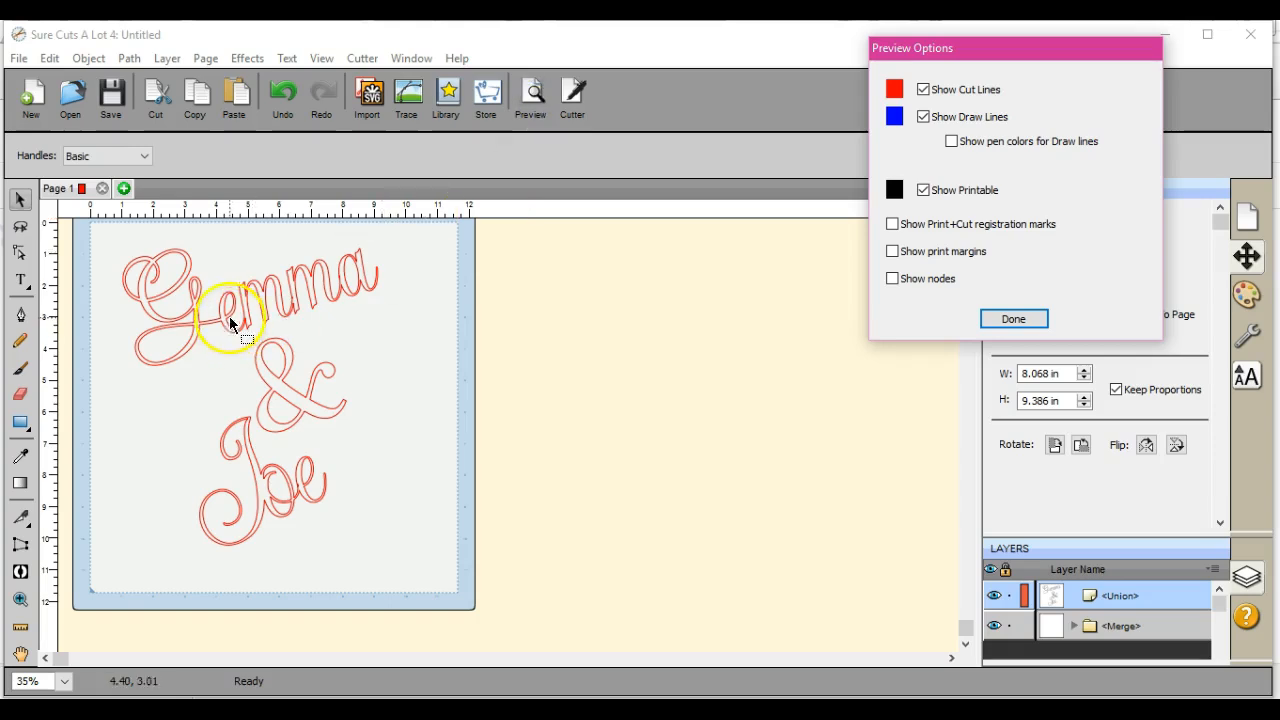
{"action": "mouse_move", "coordinate": [240, 330]}
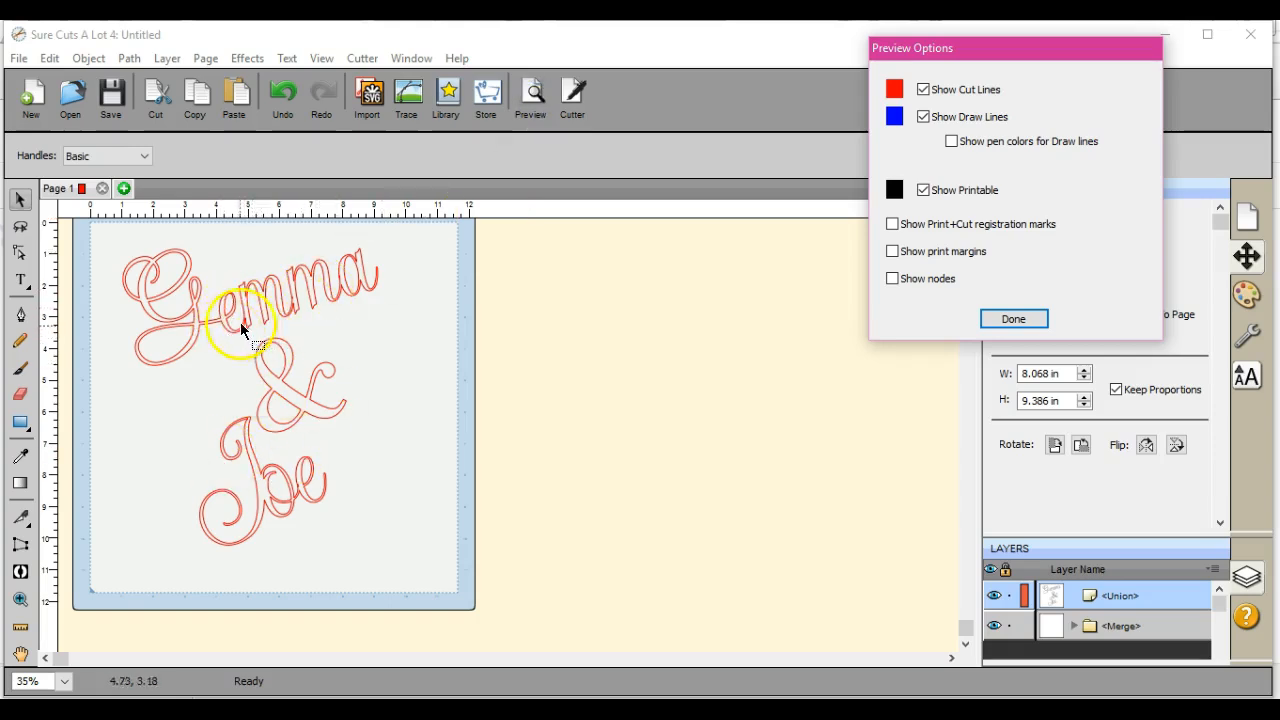
{"action": "mouse_move", "coordinate": [378, 303]}
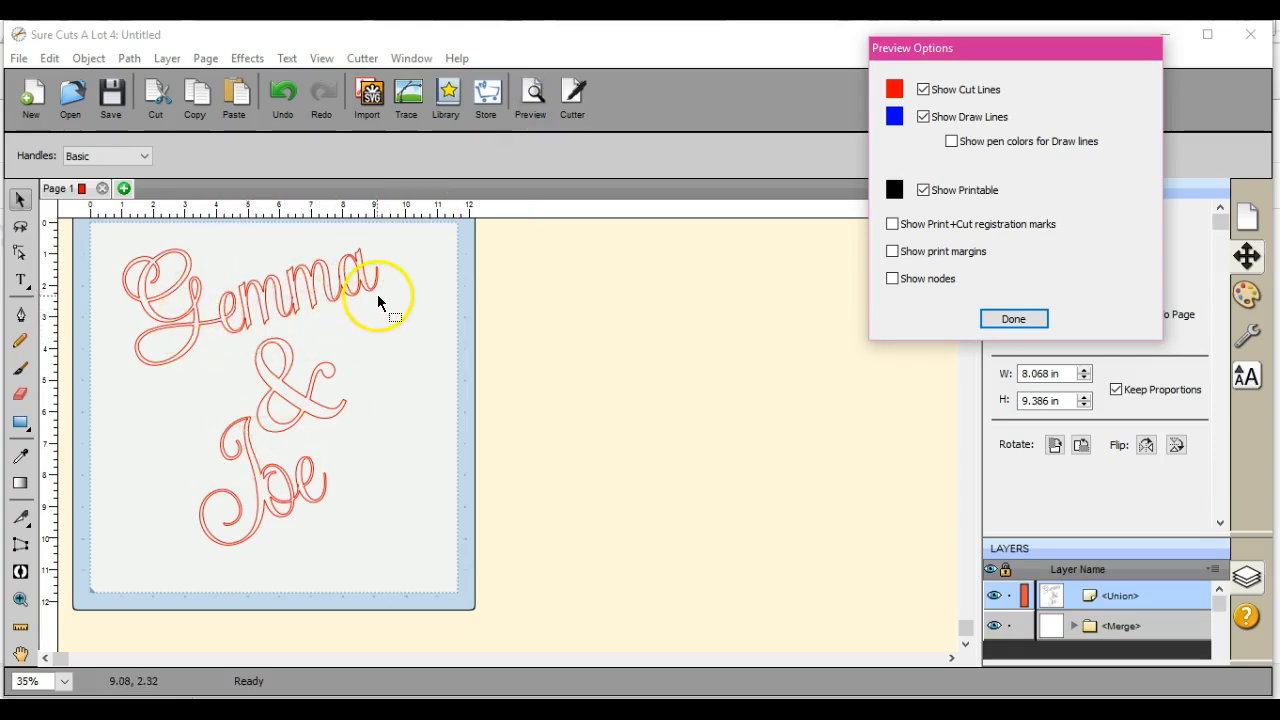
{"action": "left_click", "coordinate": [1013, 318]}
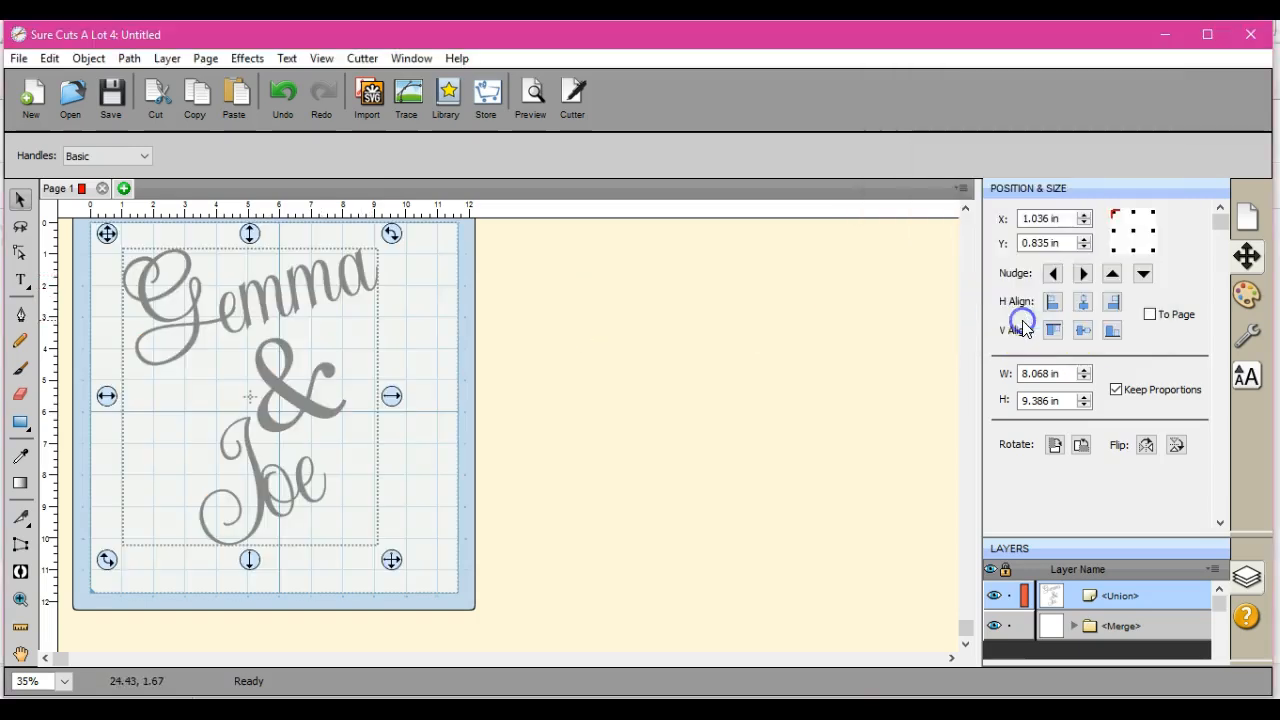